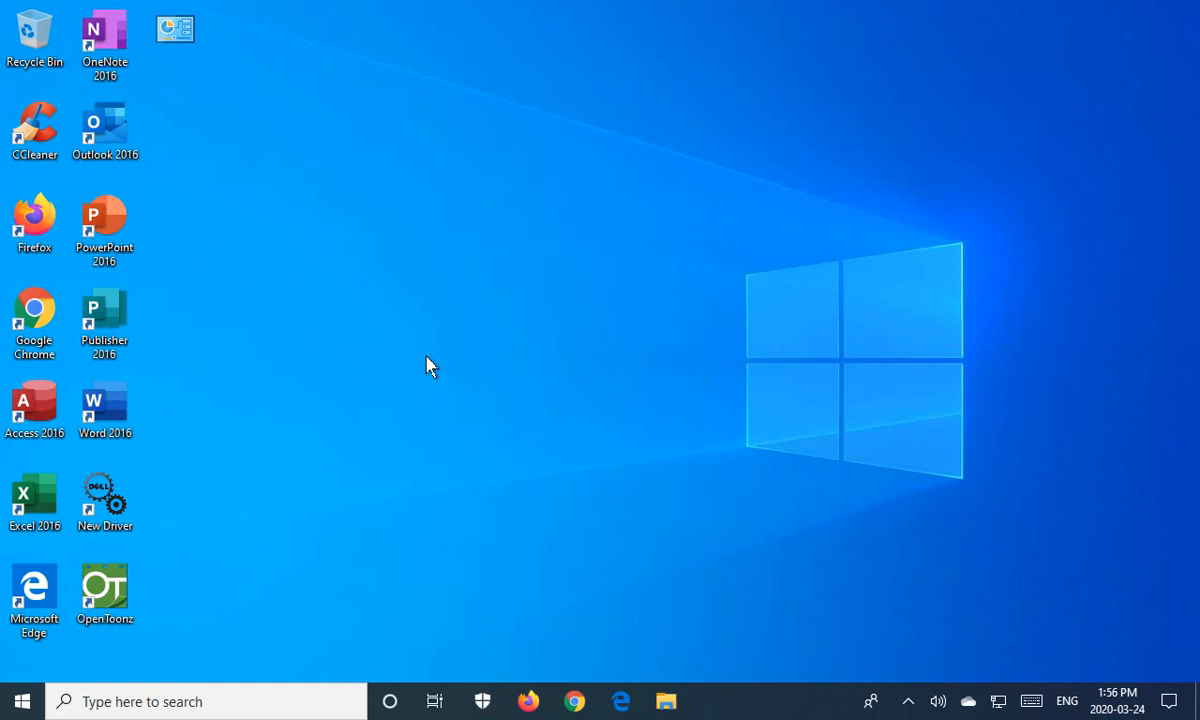
{"action": "mouse_move", "coordinate": [1048, 572]}
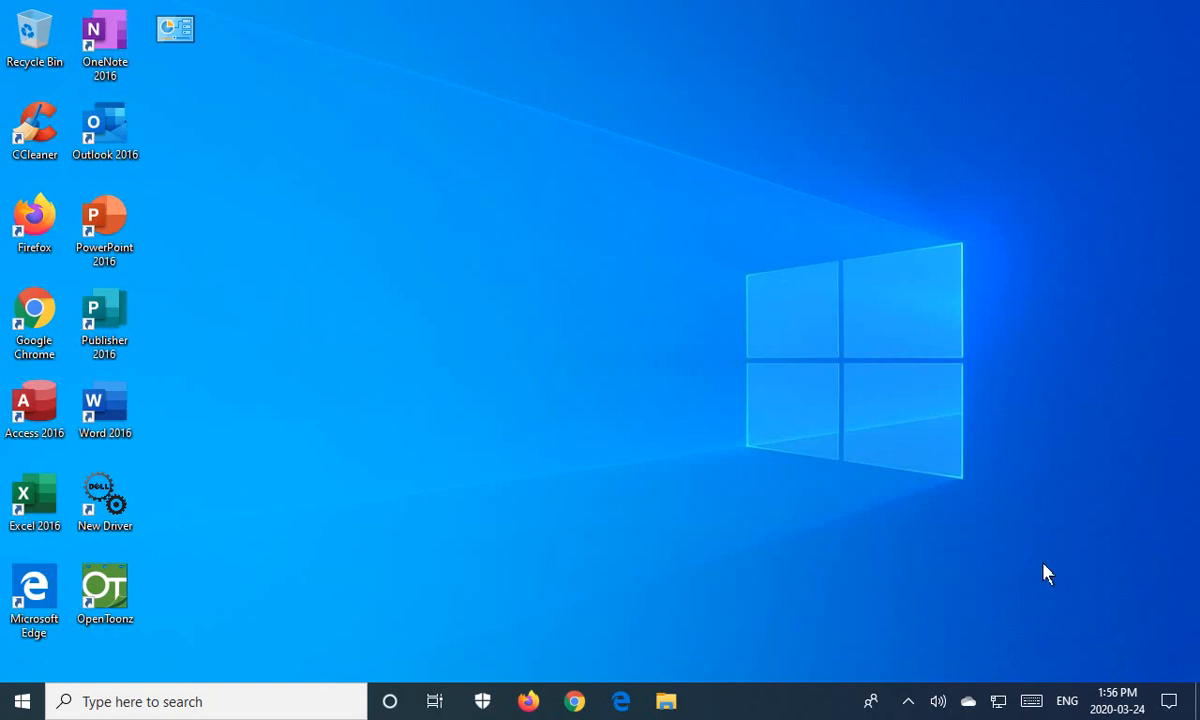
{"action": "mouse_move", "coordinate": [484, 458]}
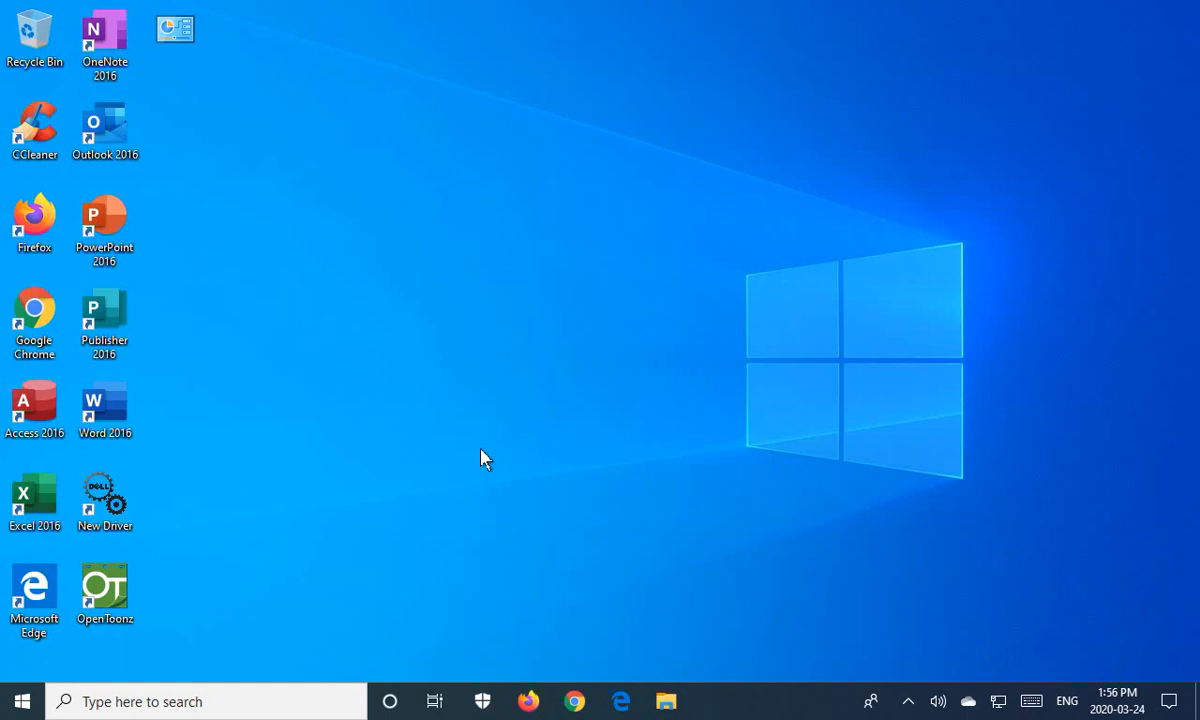
{"action": "mouse_move", "coordinate": [476, 444]}
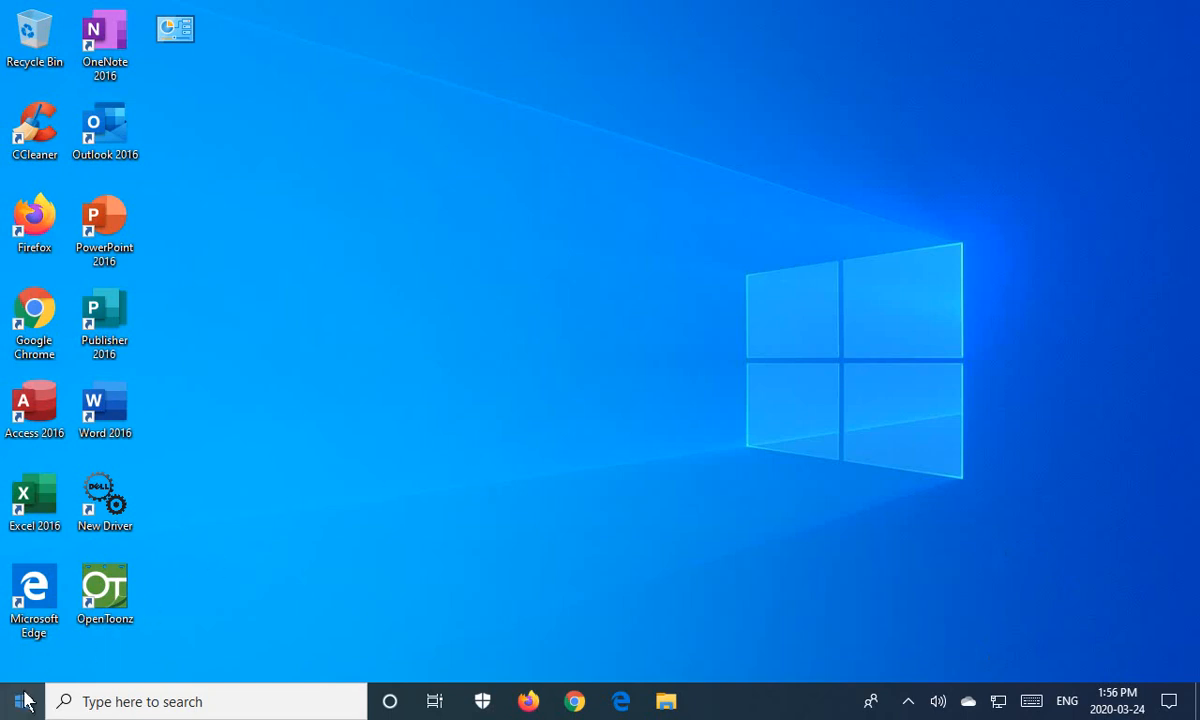
Launch Settings from the Start menu and enter the System section
{"action": "left_click", "coordinate": [16, 700]}
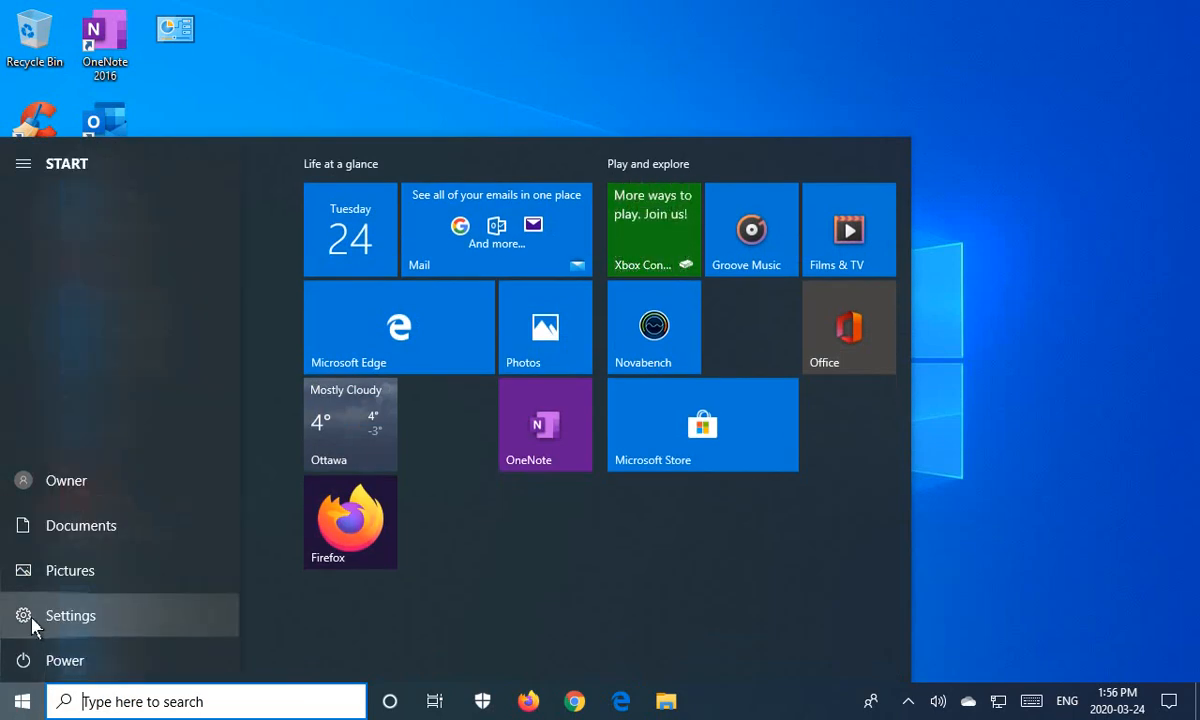
{"action": "left_click", "coordinate": [70, 616]}
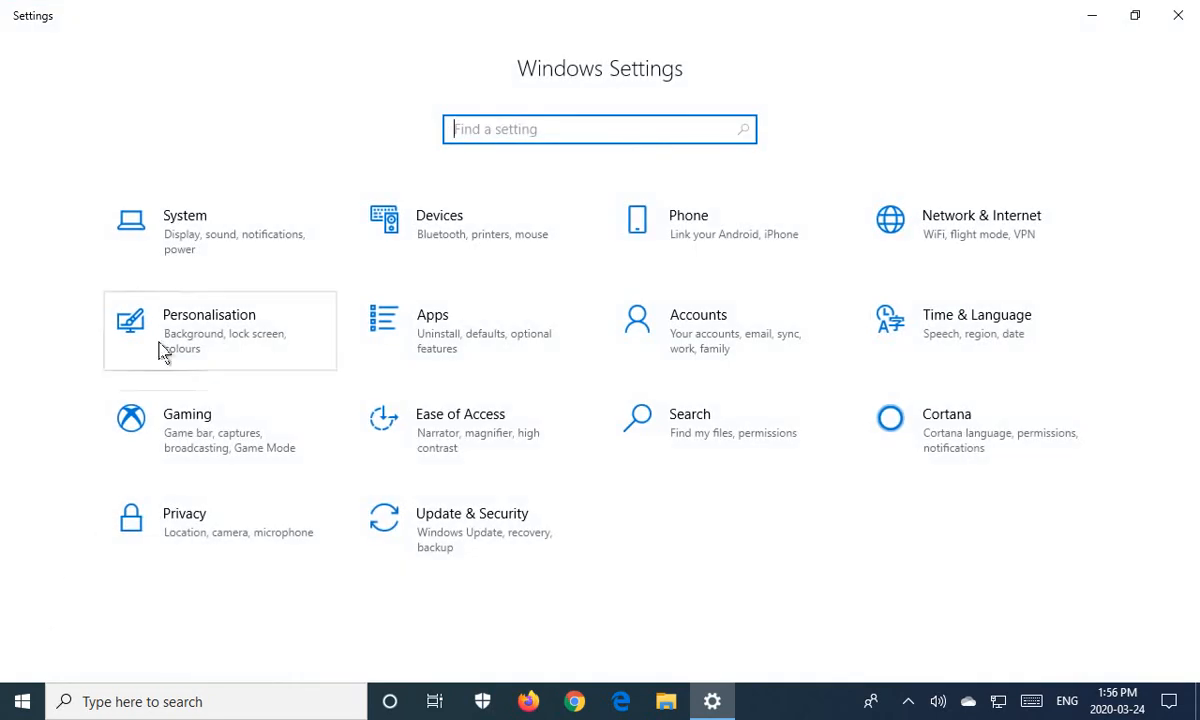
{"action": "left_click", "coordinate": [184, 224]}
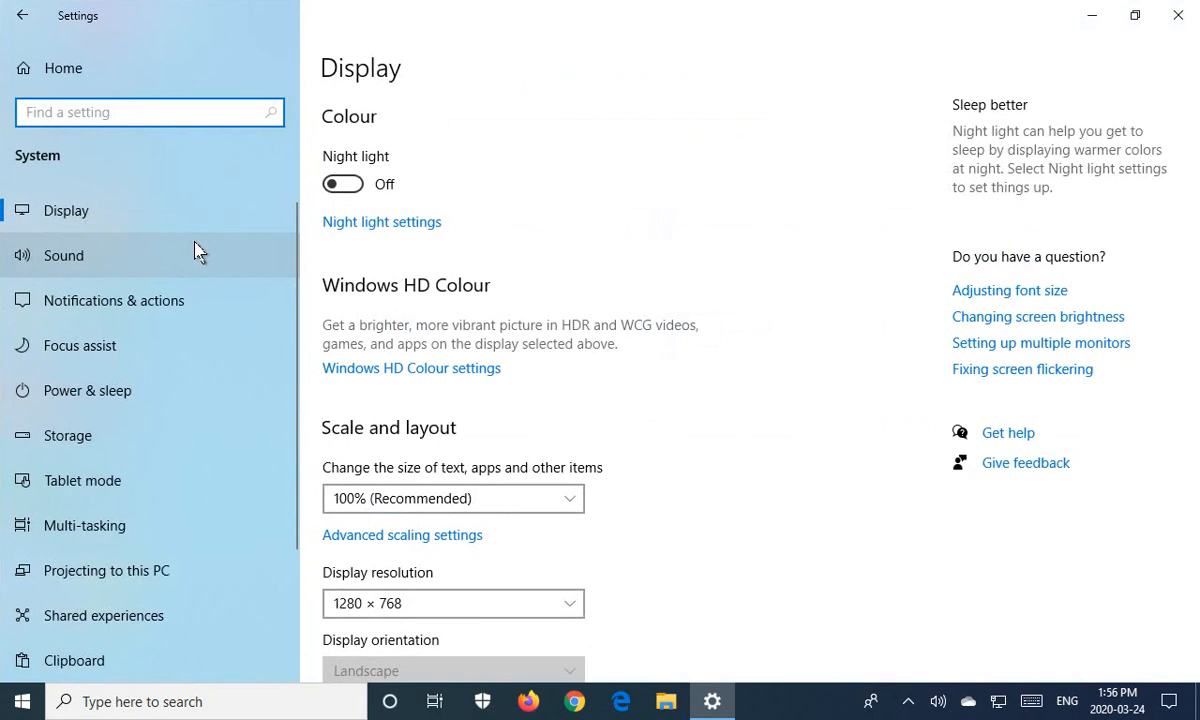
Switch off 'Get notifications from apps and other senders' on the Notifications & actions page
{"action": "left_click", "coordinate": [114, 300]}
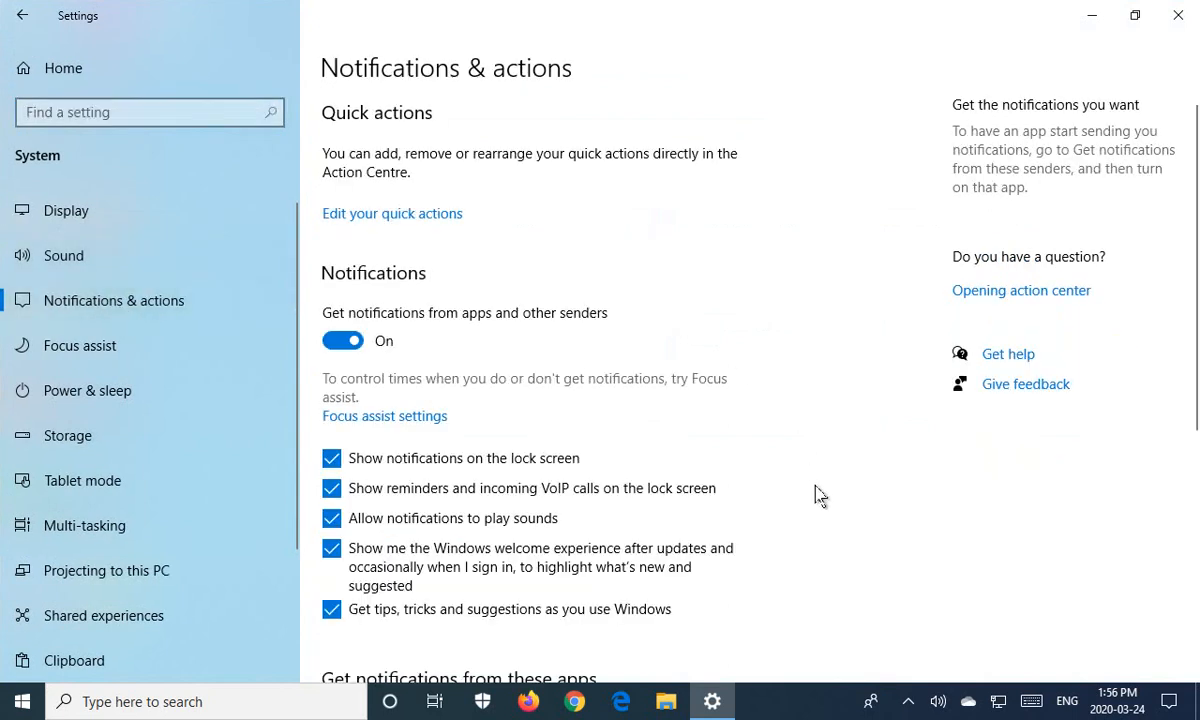
{"action": "mouse_move", "coordinate": [428, 354]}
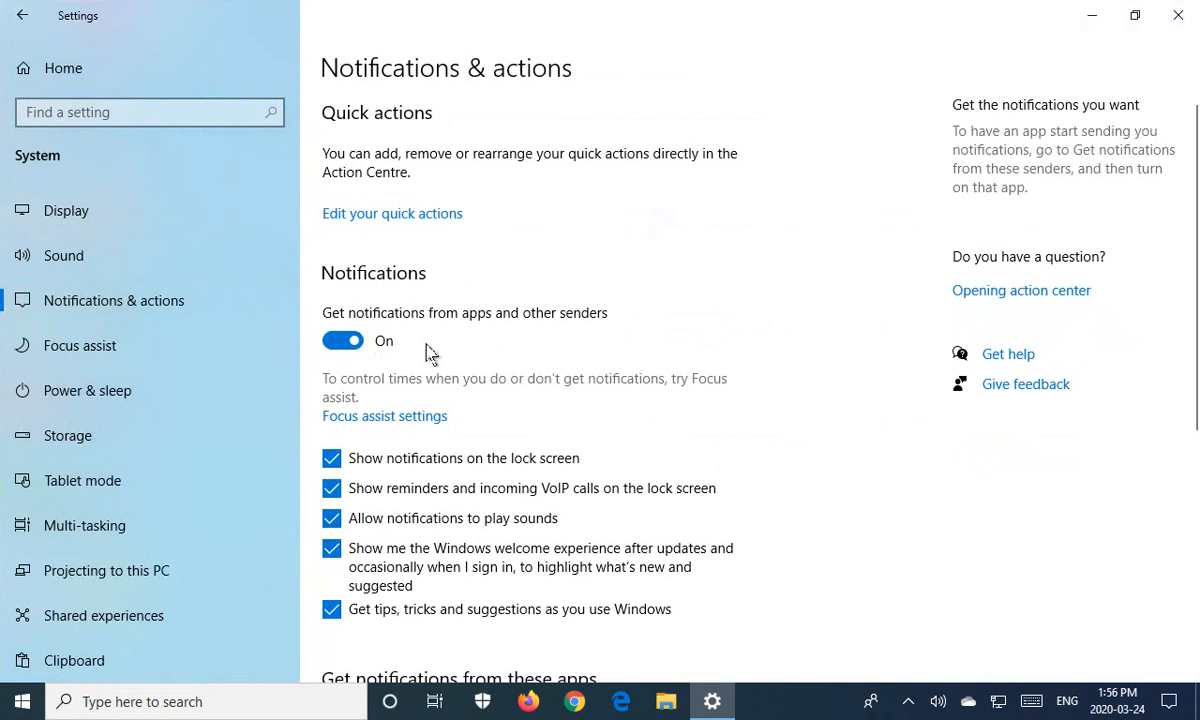
{"action": "left_click", "coordinate": [342, 340]}
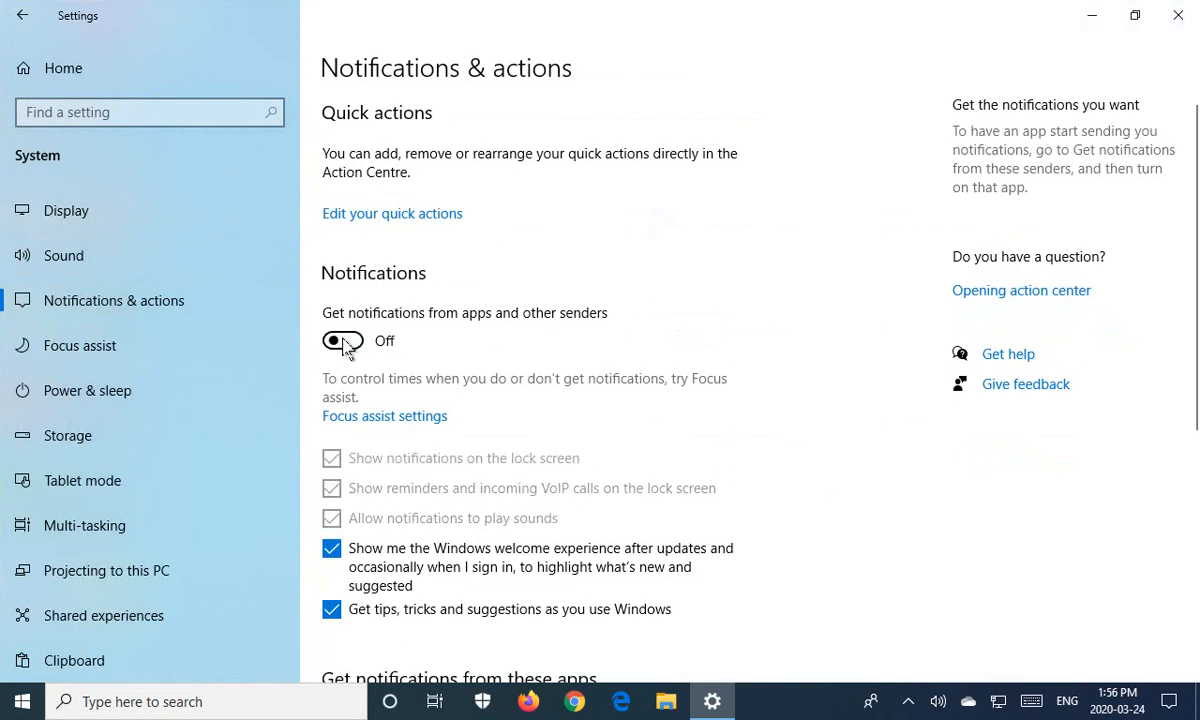
{"action": "scroll", "scroll_direction": "down", "scroll_amount": 3}
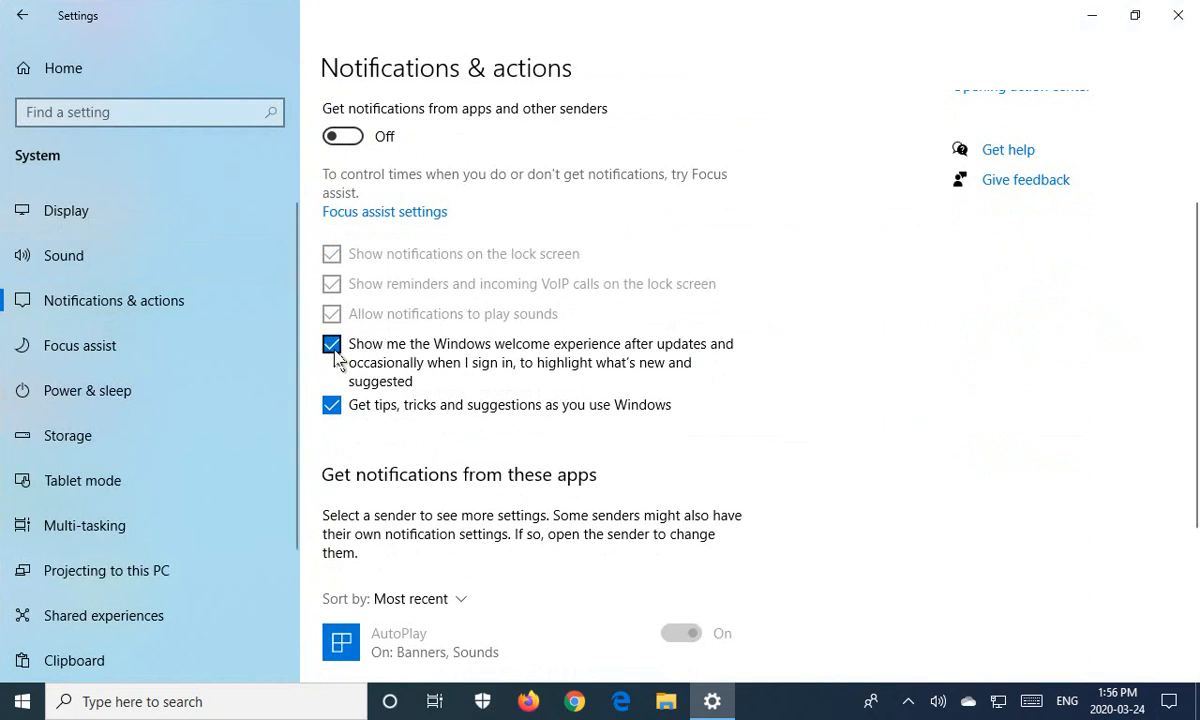
{"action": "mouse_move", "coordinate": [390, 364]}
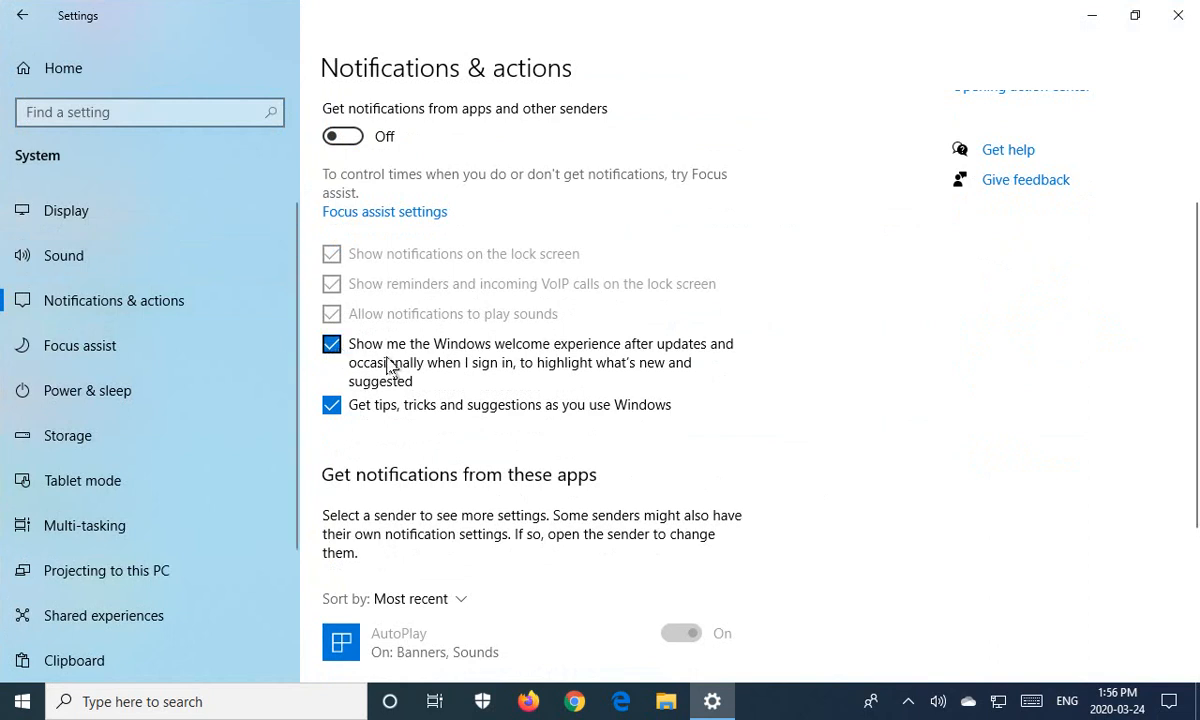
{"action": "mouse_move", "coordinate": [636, 364]}
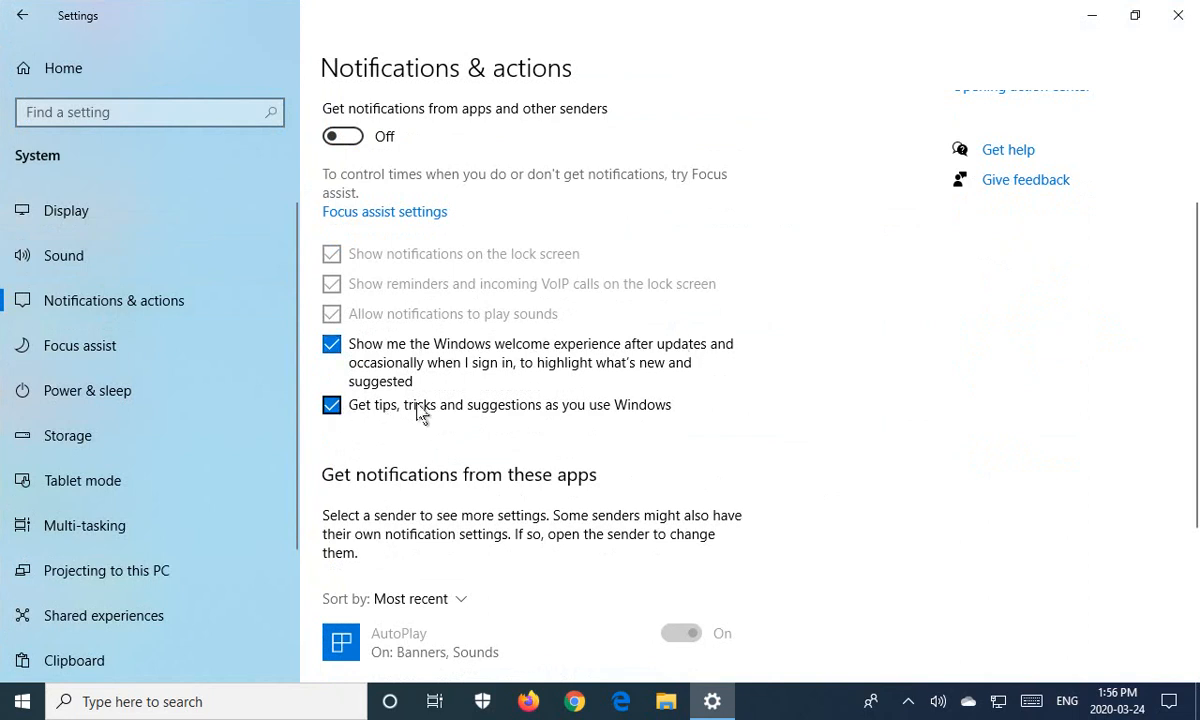
{"action": "mouse_move", "coordinate": [580, 418]}
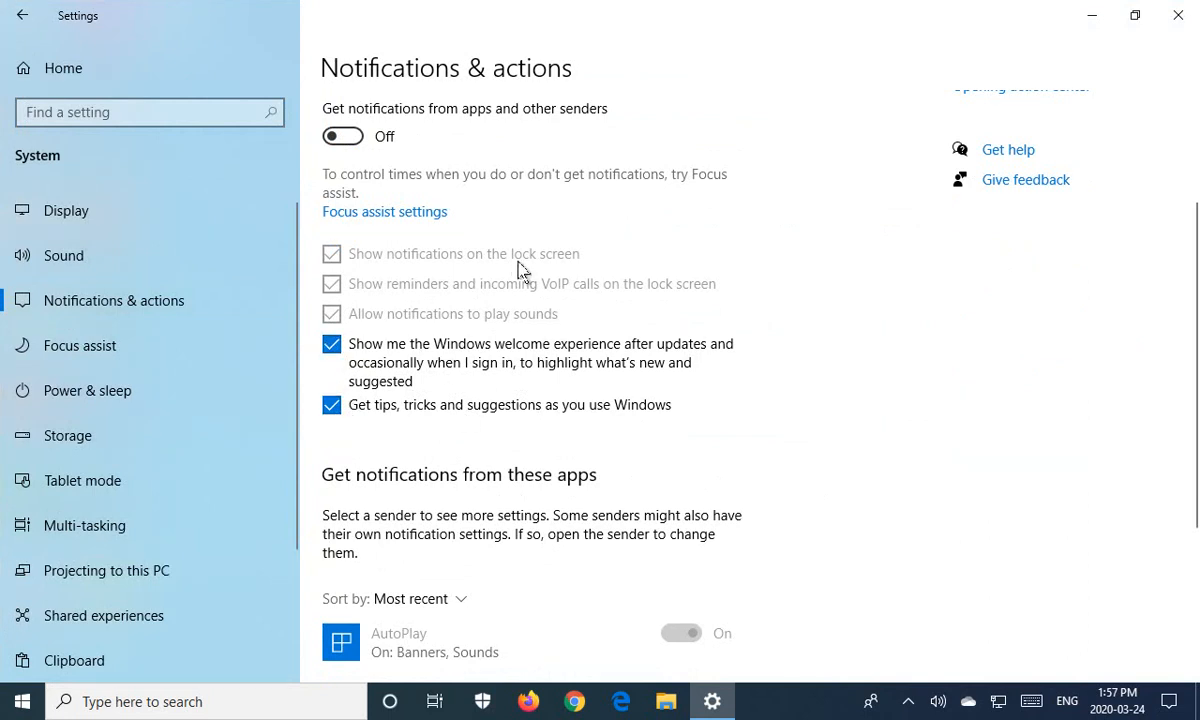
Switch 'Get notifications from apps and other senders' back on, re-enabling lock screen and sound options
{"action": "left_click", "coordinate": [342, 136]}
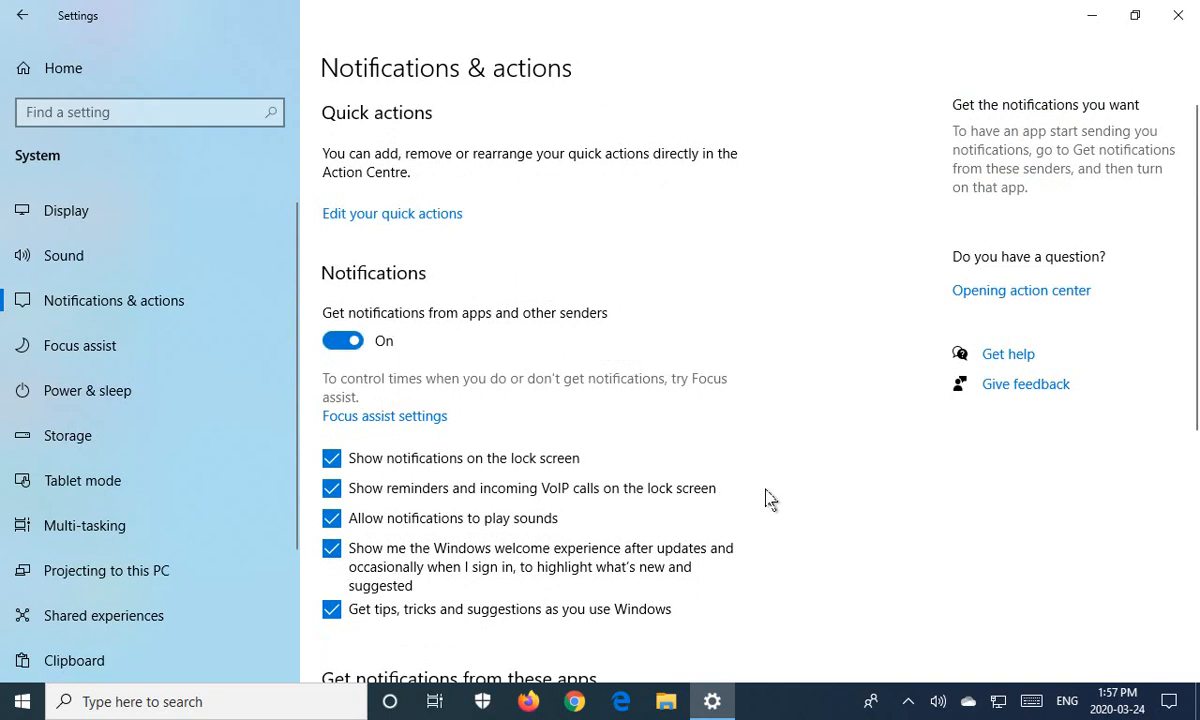
{"action": "scroll", "scroll_direction": "down", "scroll_amount": 3}
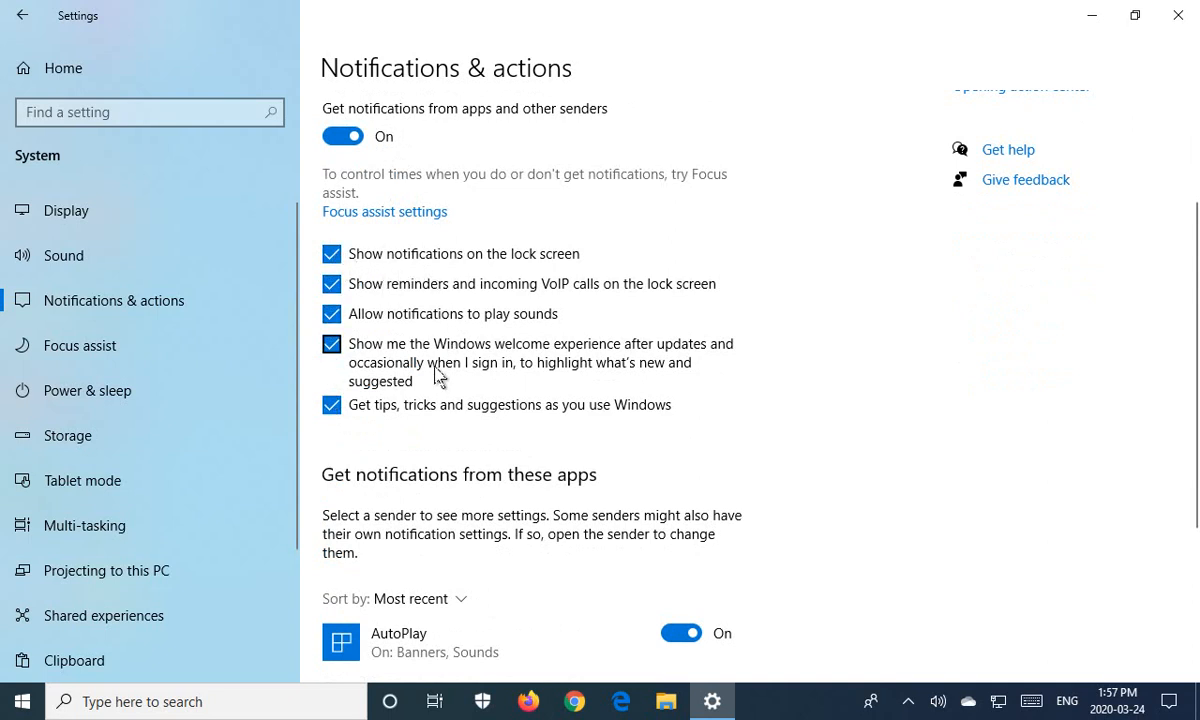
{"action": "mouse_move", "coordinate": [390, 336]}
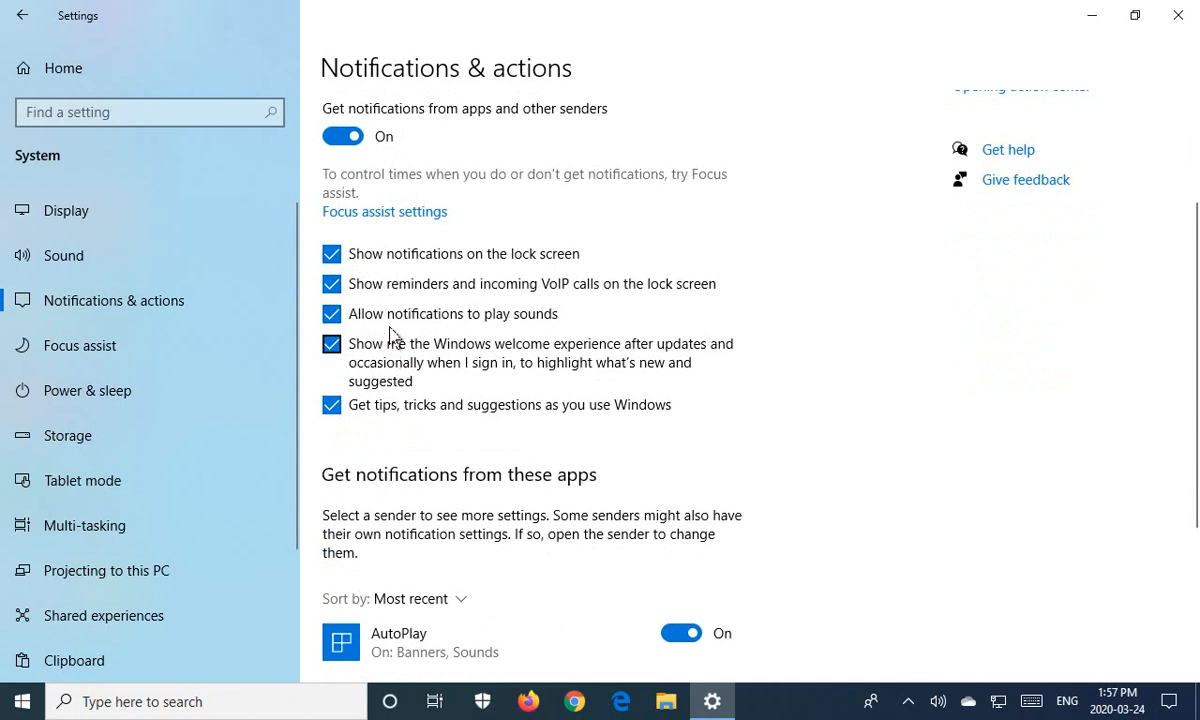
Turn off AutoPlay under 'Get notifications from these apps', leaving the other senders on
{"action": "scroll", "scroll_direction": "down", "scroll_amount": 3}
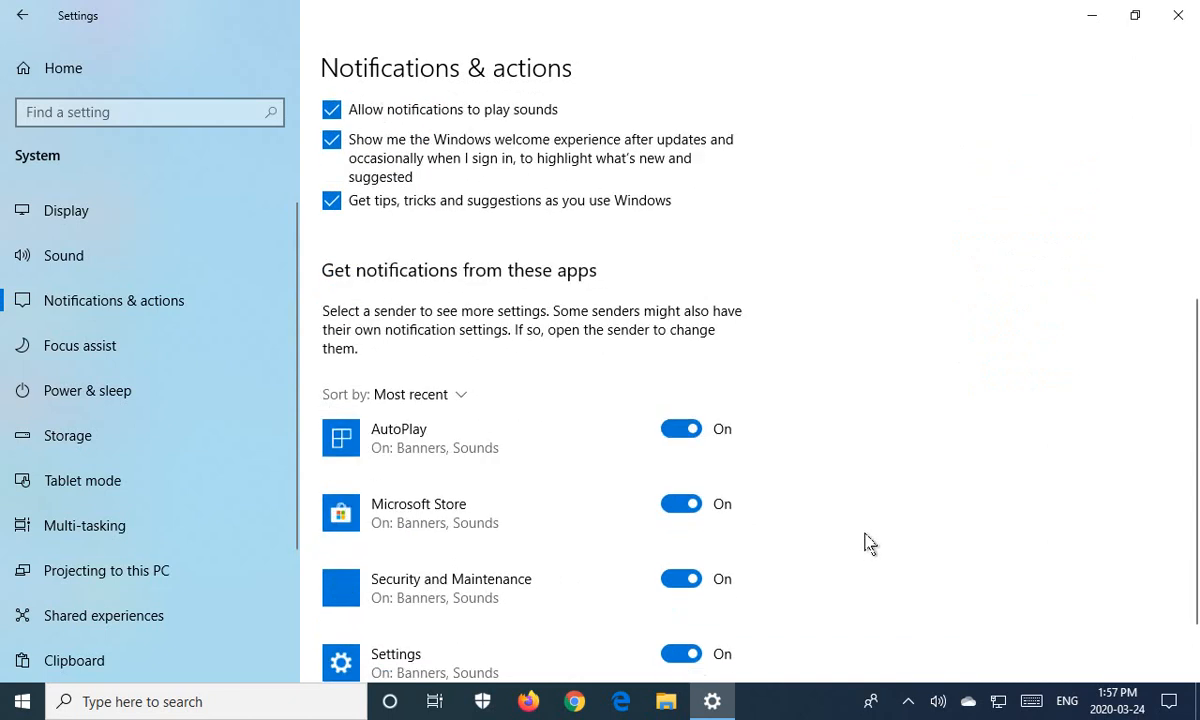
{"action": "mouse_move", "coordinate": [552, 298]}
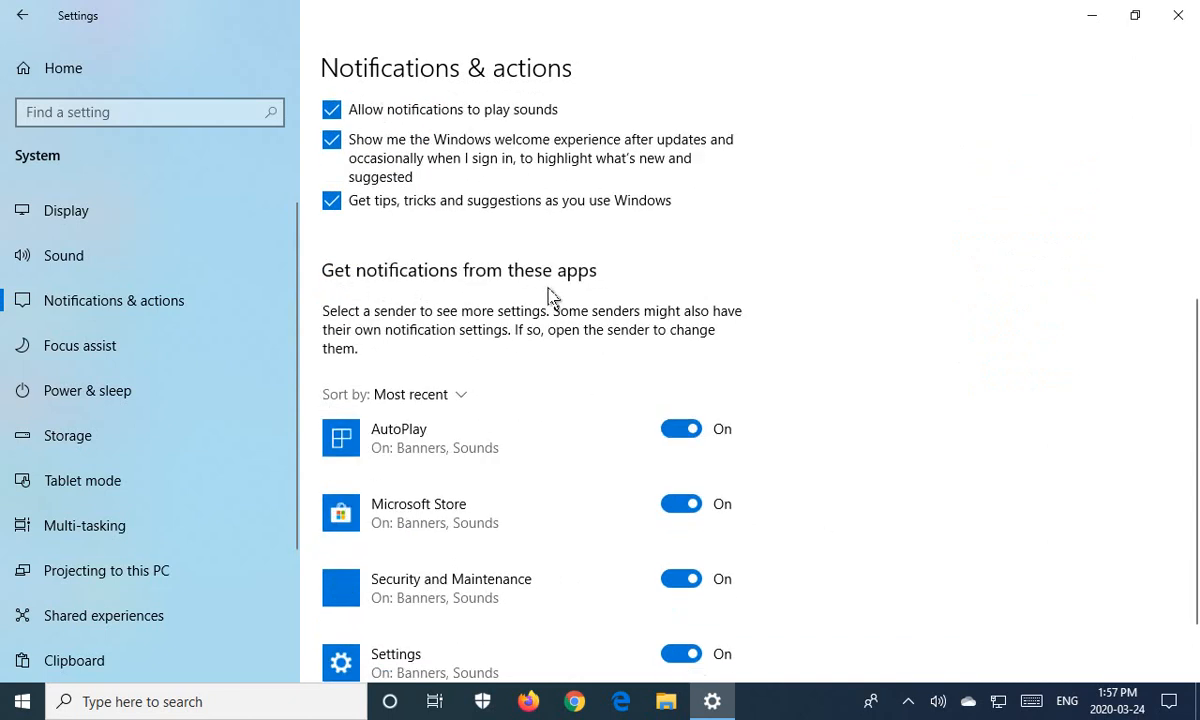
{"action": "scroll", "scroll_direction": "down", "scroll_amount": 3}
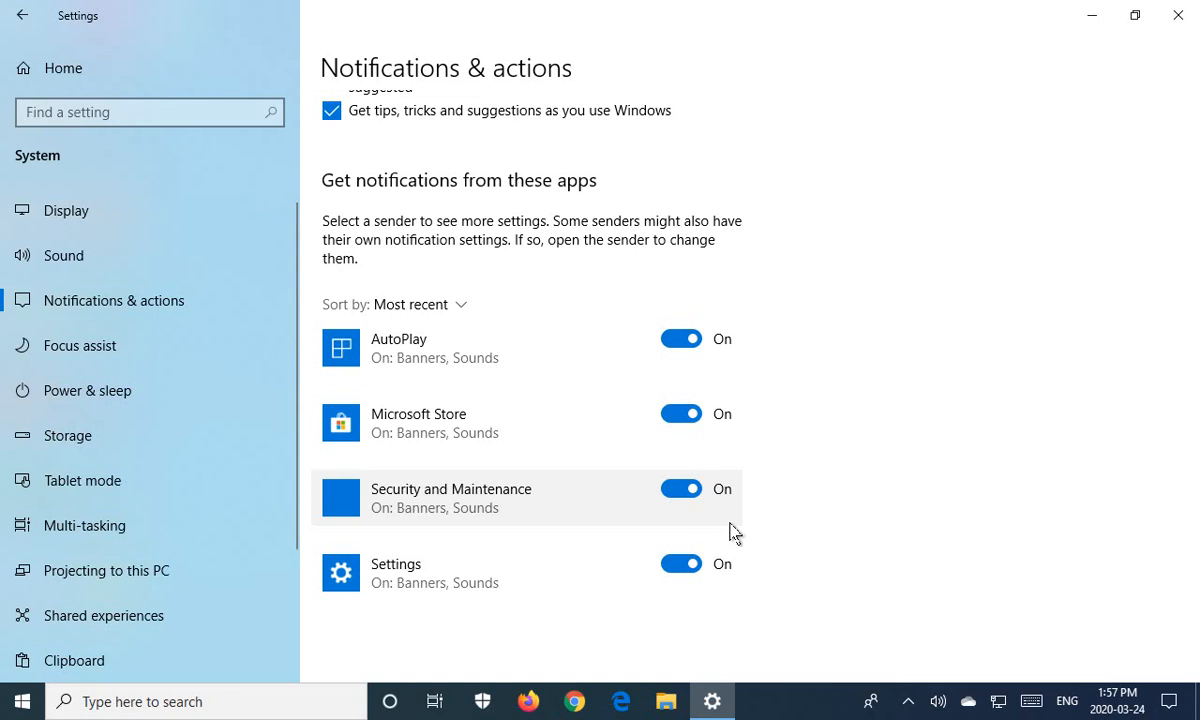
{"action": "left_click", "coordinate": [680, 338]}
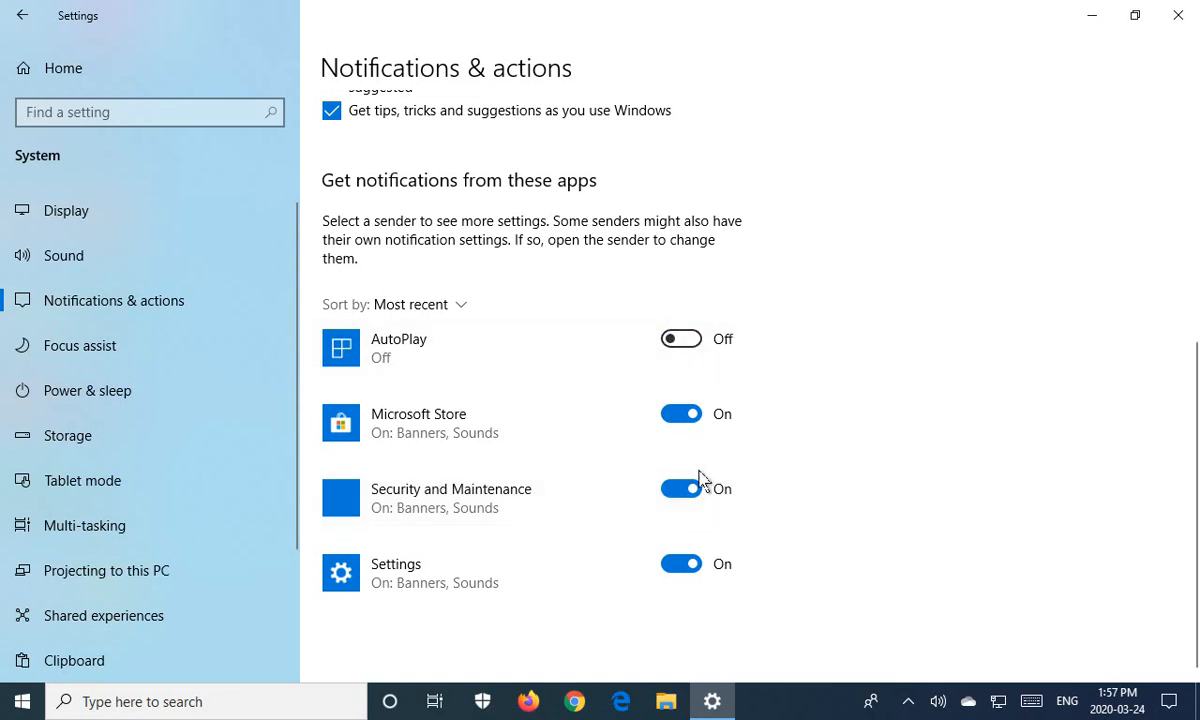
{"action": "left_click", "coordinate": [680, 488]}
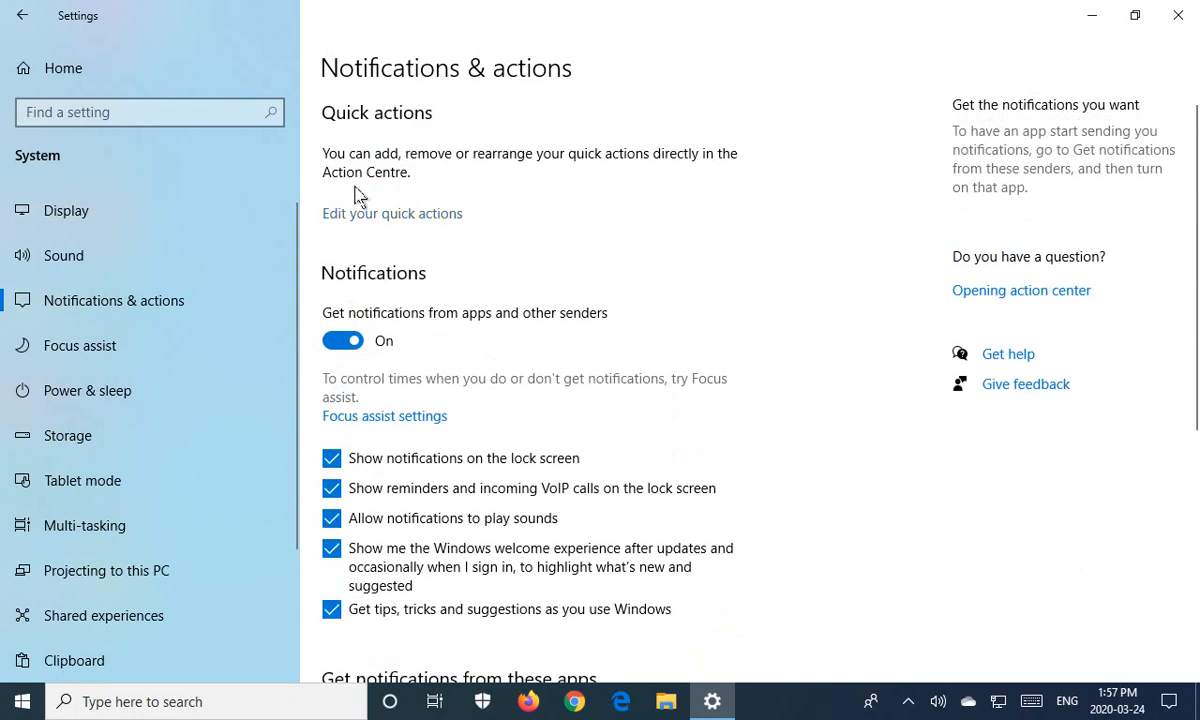
{"action": "mouse_move", "coordinate": [738, 328]}
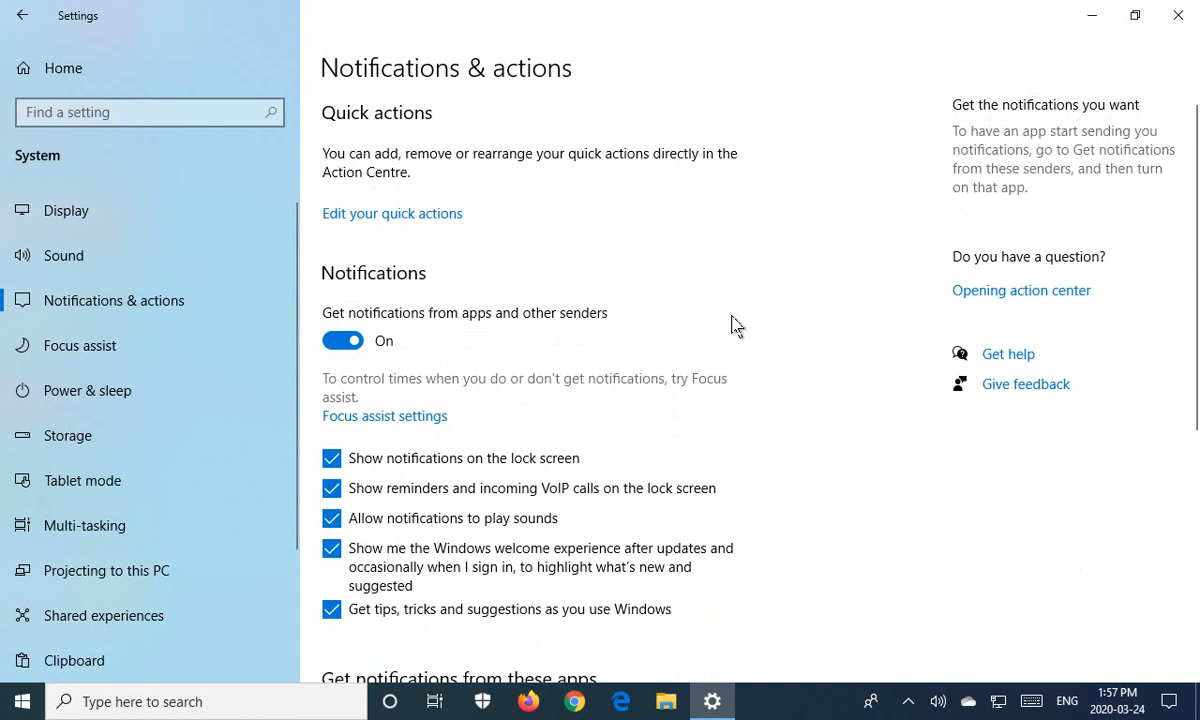
{"action": "mouse_move", "coordinate": [648, 376]}
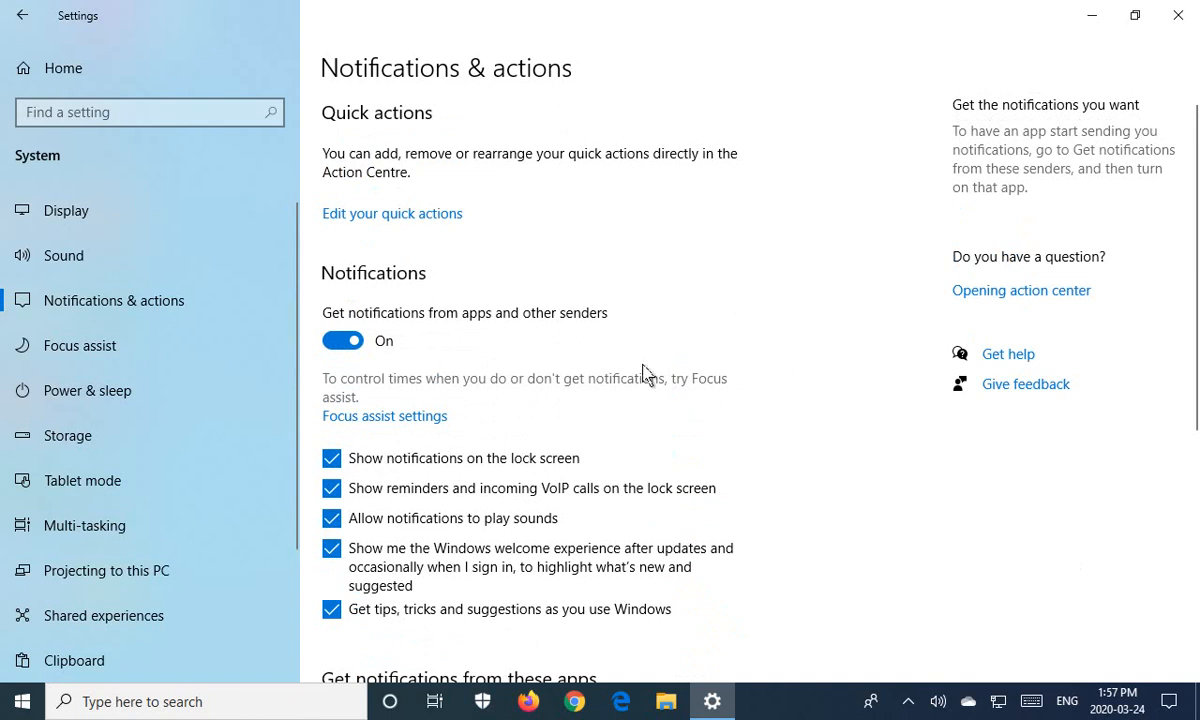
{"action": "mouse_move", "coordinate": [796, 490]}
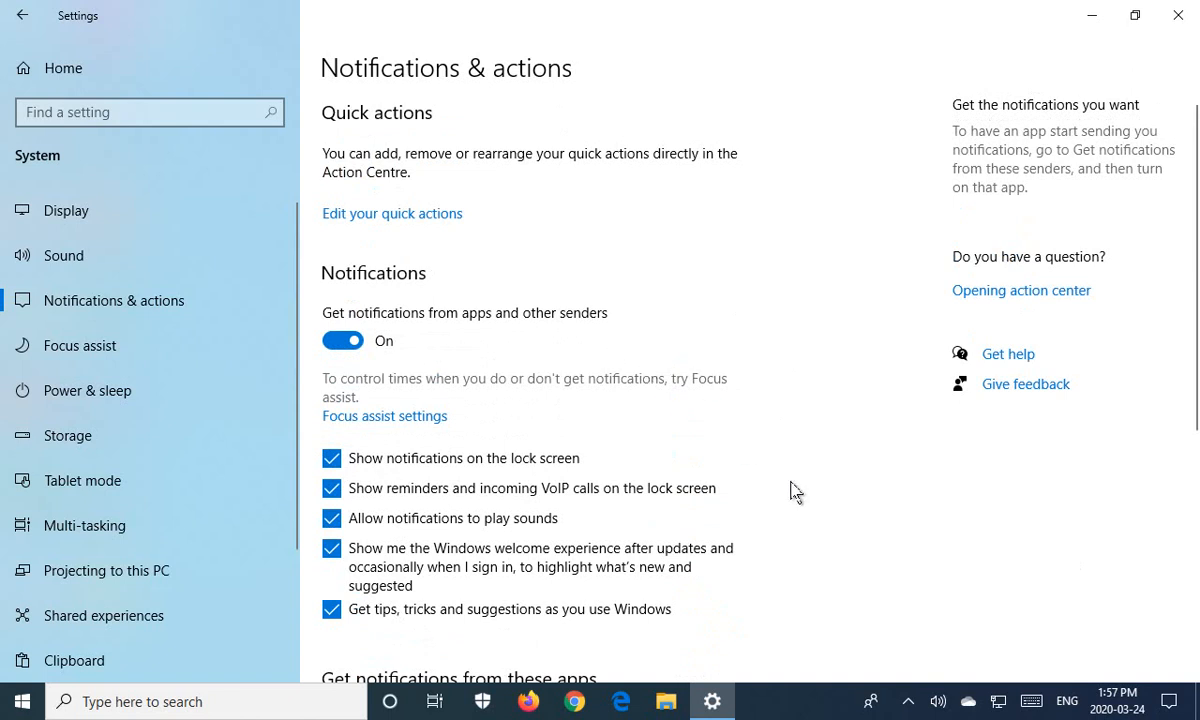
{"action": "mouse_move", "coordinate": [352, 398]}
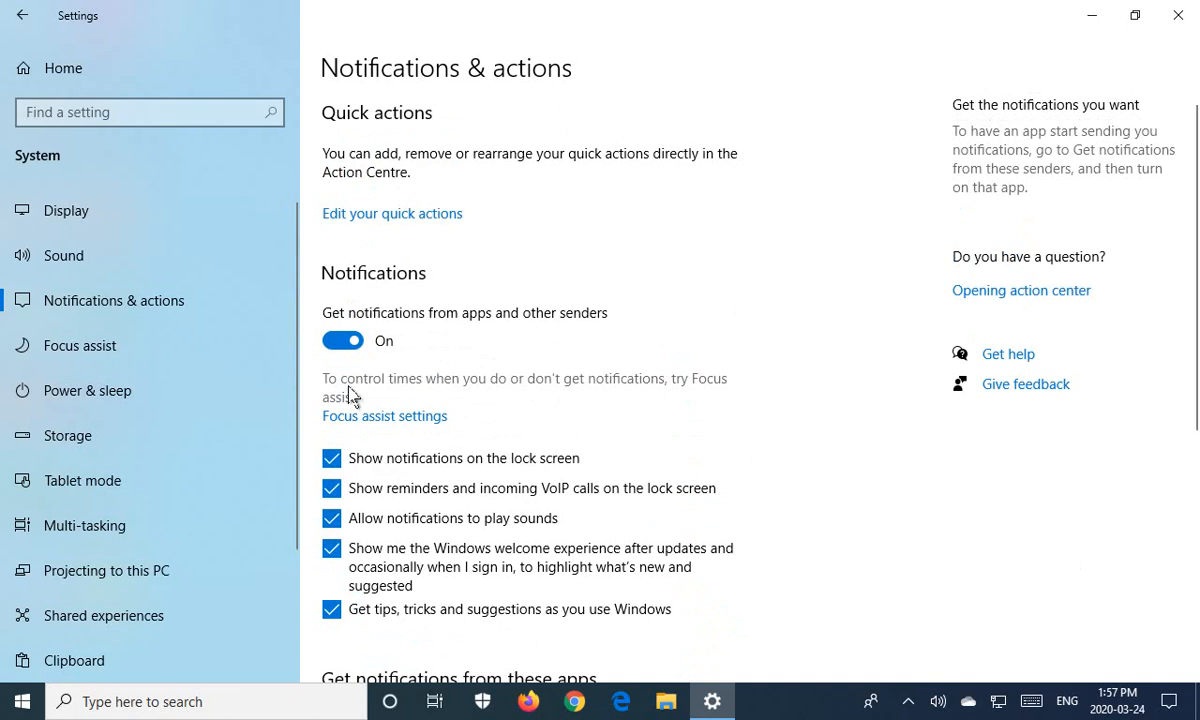
{"action": "mouse_move", "coordinate": [480, 396]}
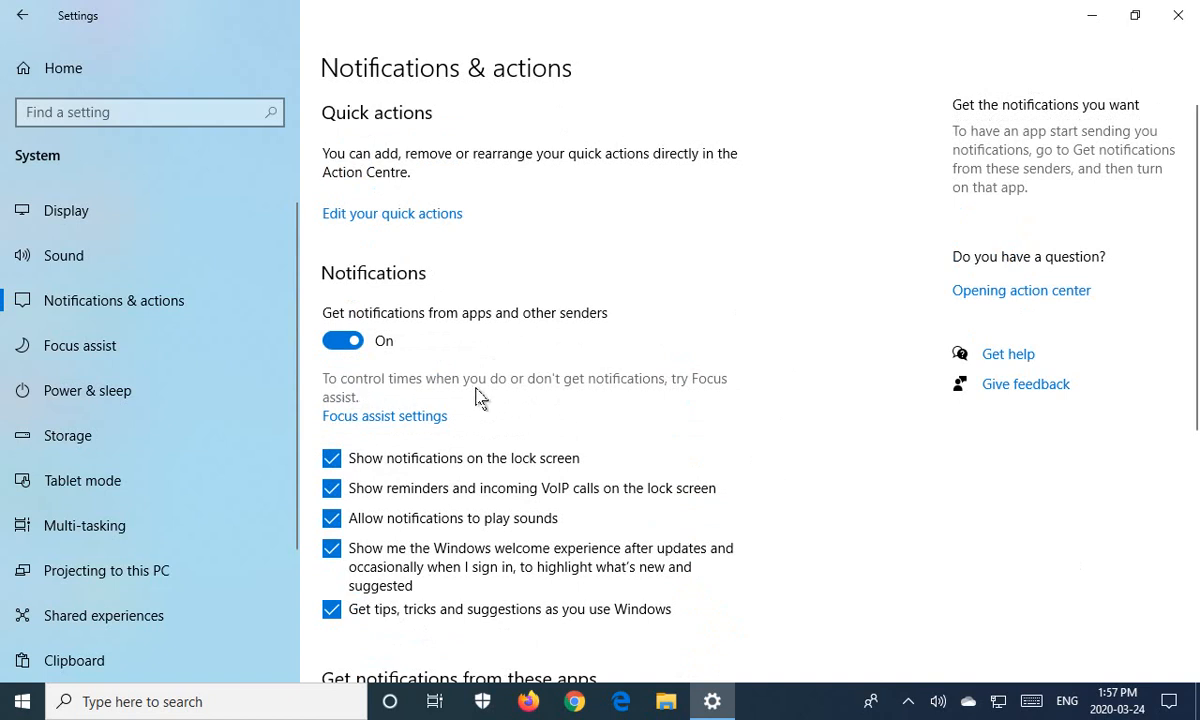
{"action": "mouse_move", "coordinate": [672, 400]}
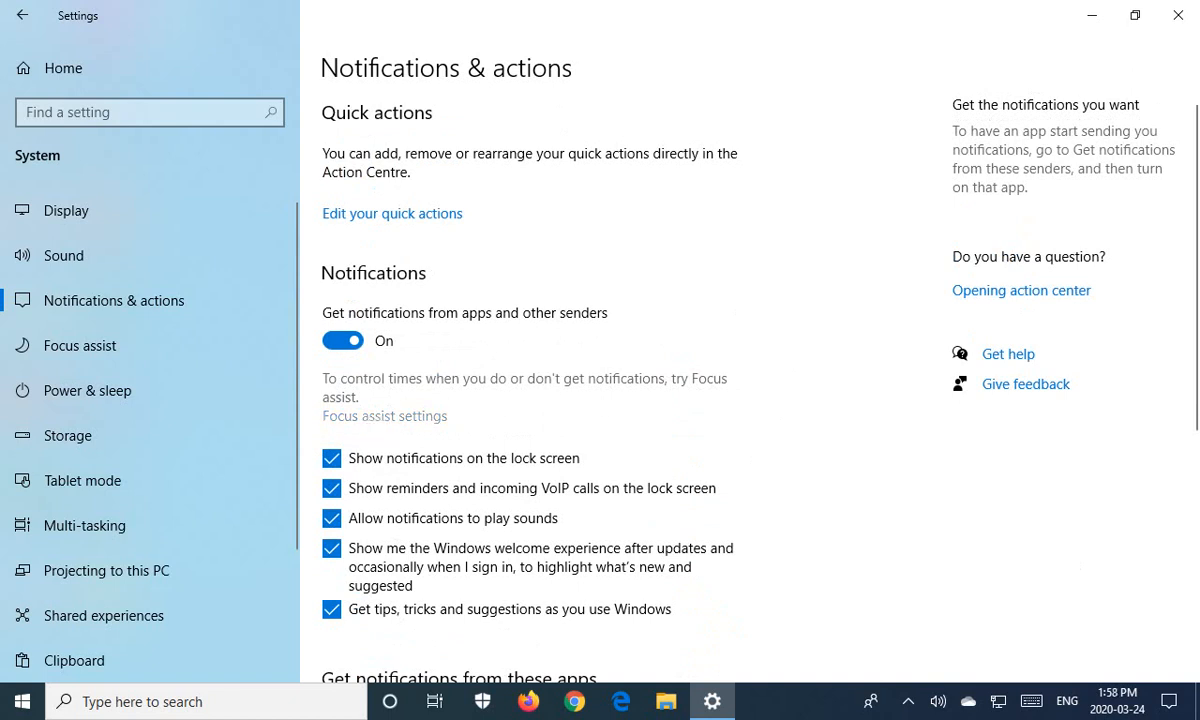
Go to the Focus assist page from the System sidebar
{"action": "left_click", "coordinate": [80, 344]}
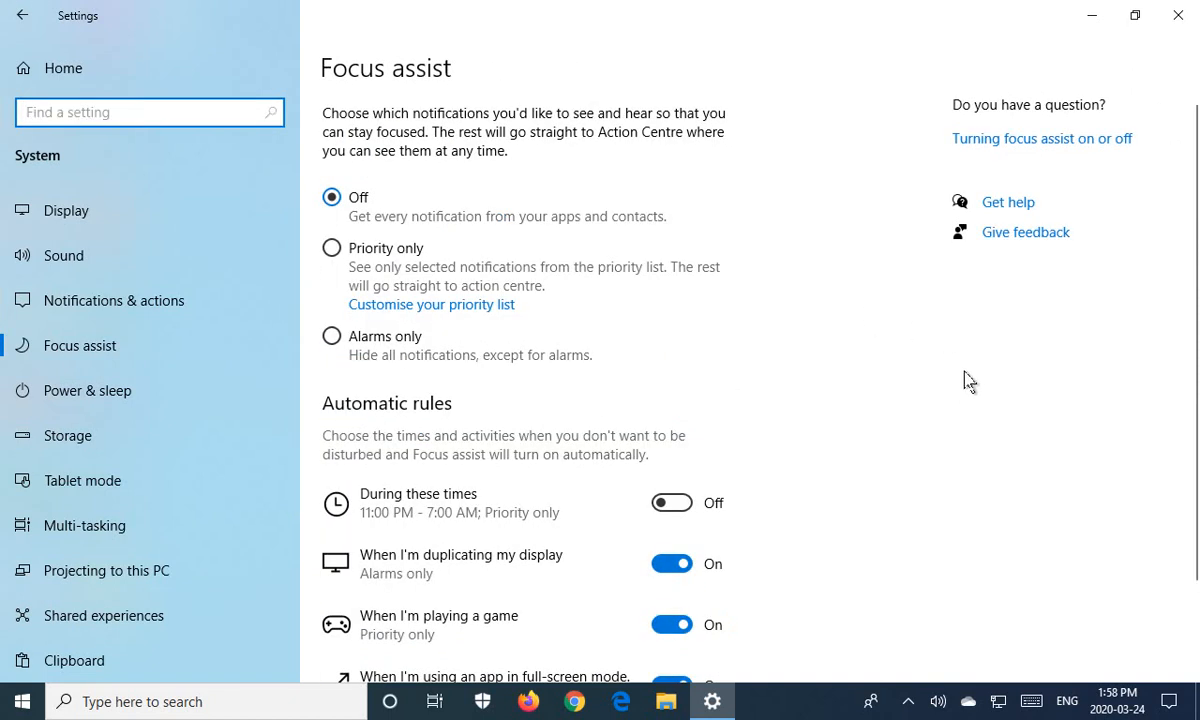
{"action": "mouse_move", "coordinate": [360, 134]}
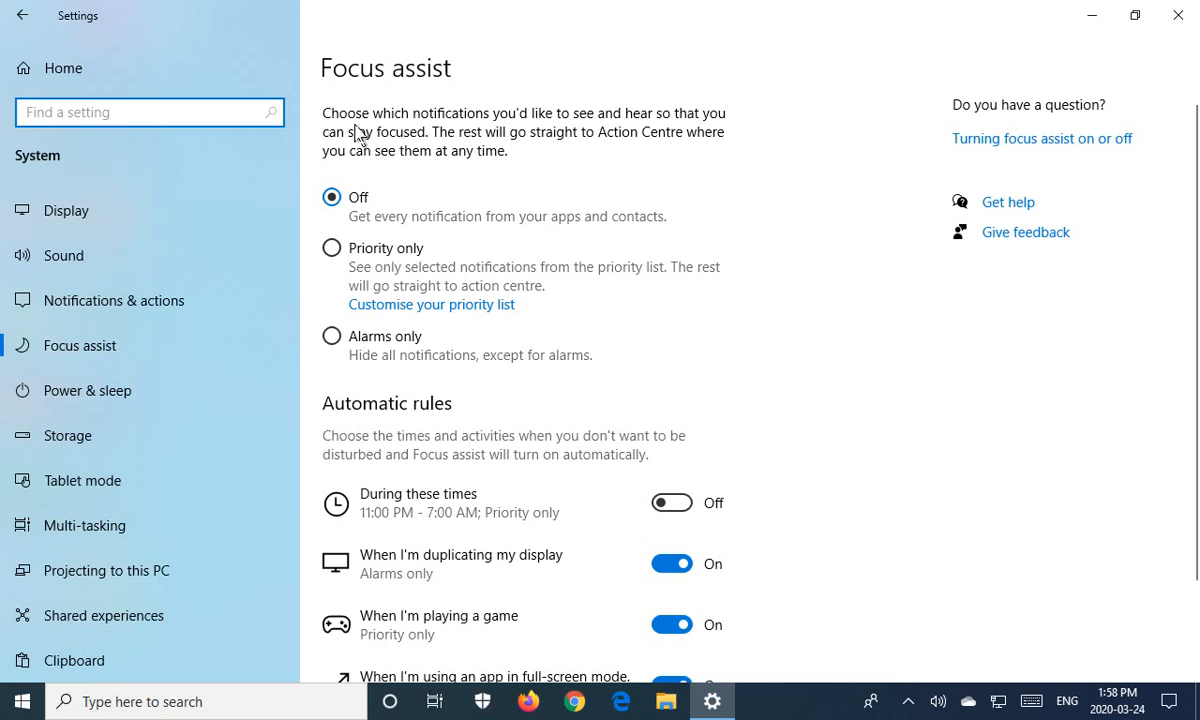
{"action": "mouse_move", "coordinate": [610, 136]}
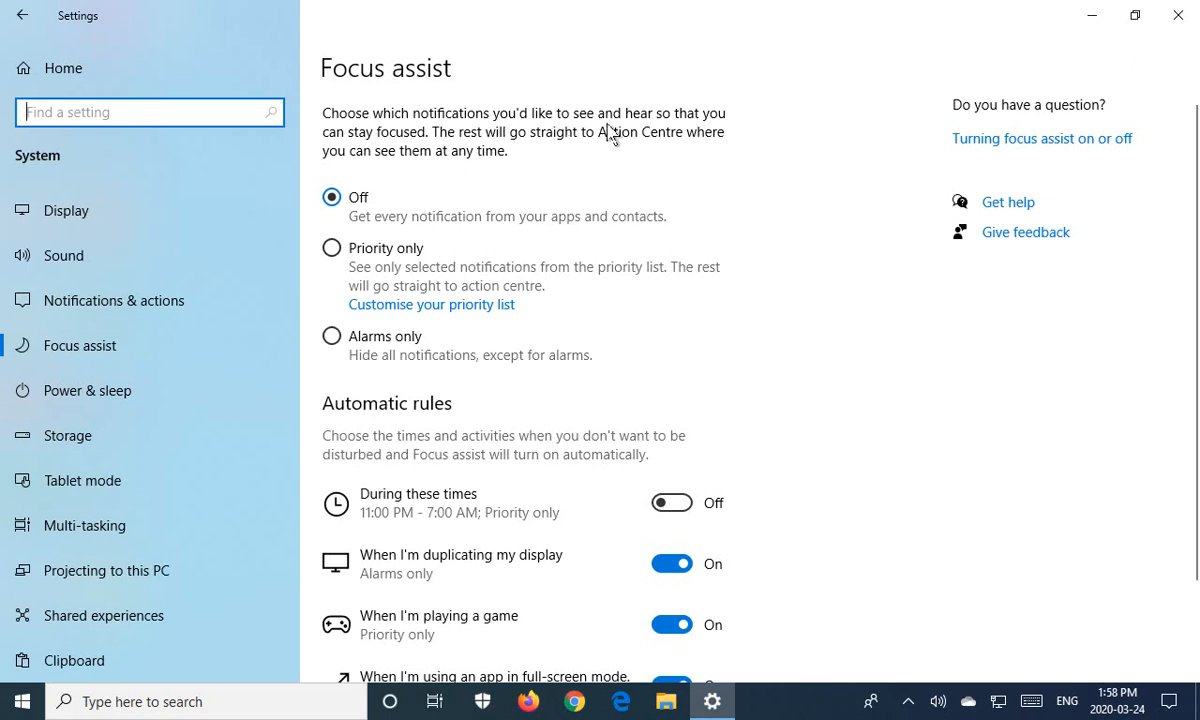
{"action": "mouse_move", "coordinate": [724, 452]}
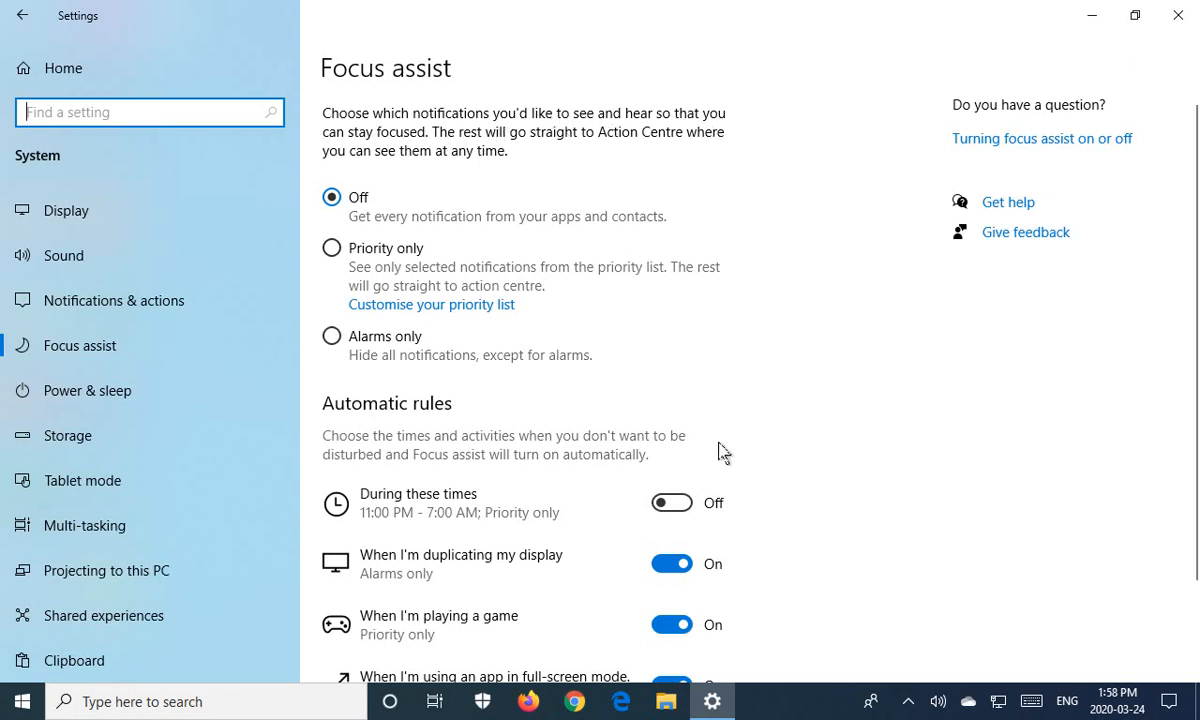
Enable the 'During these times' 11 PM–7 AM rule so all four automatic rules are on
{"action": "scroll", "scroll_direction": "down", "scroll_amount": 3}
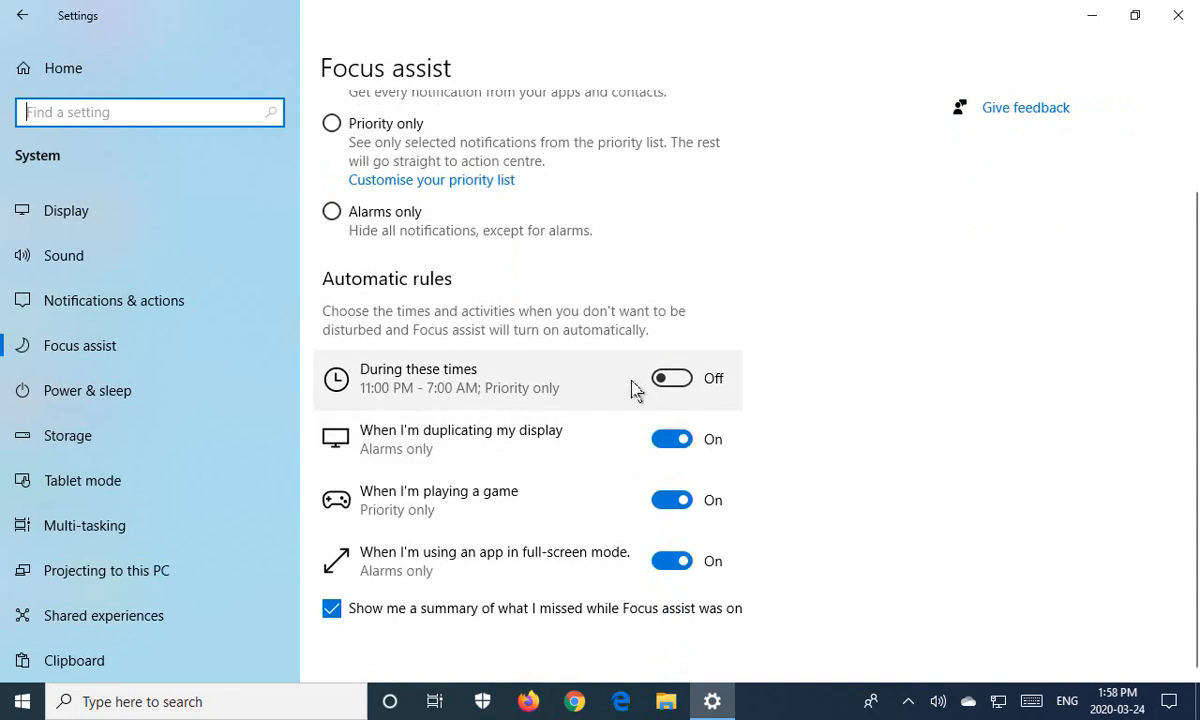
{"action": "left_click", "coordinate": [672, 378]}
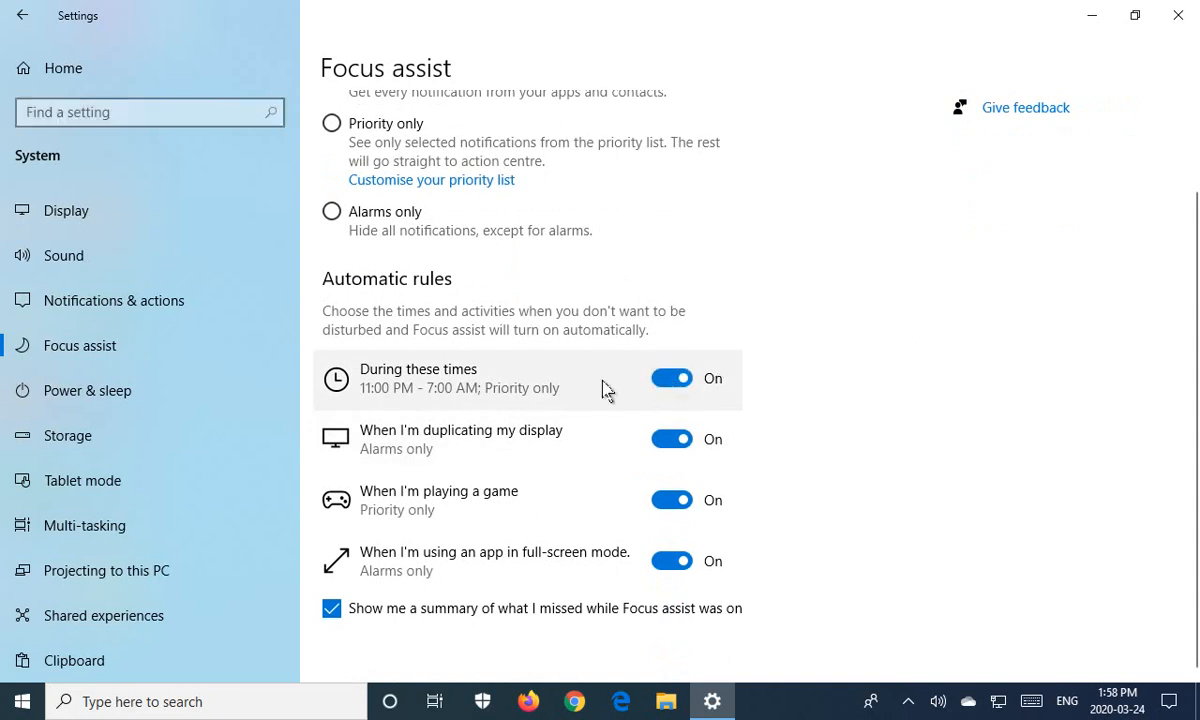
{"action": "mouse_move", "coordinate": [386, 400]}
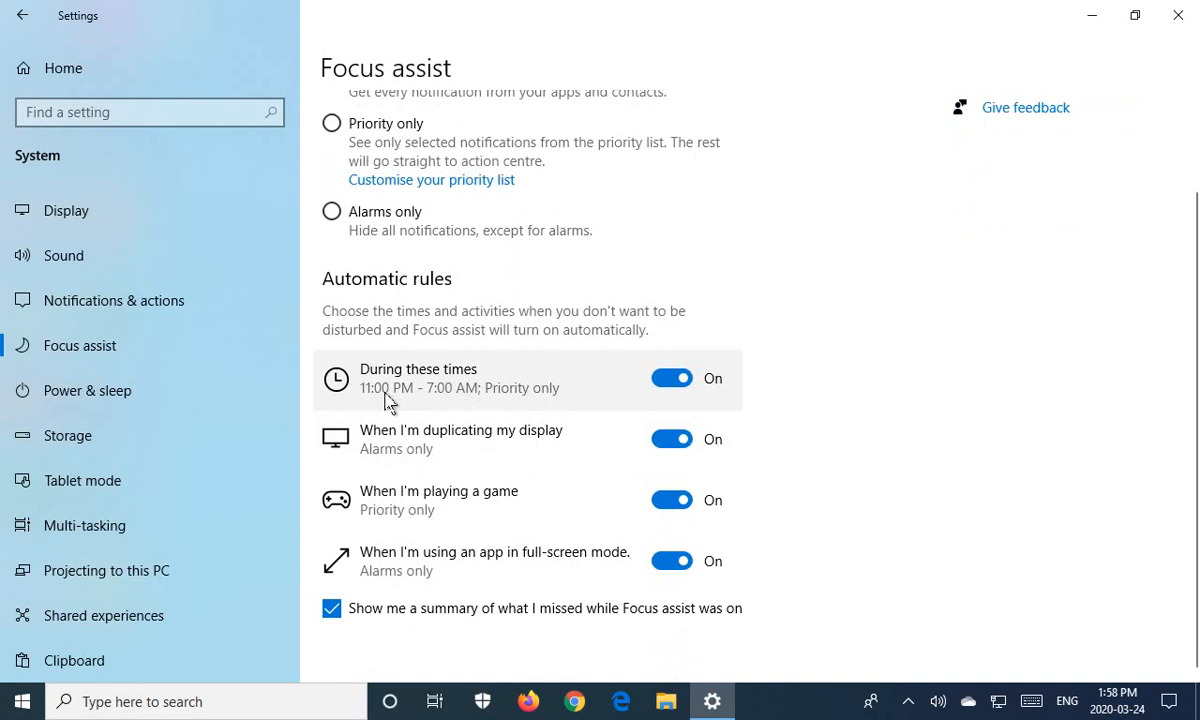
{"action": "mouse_move", "coordinate": [488, 412]}
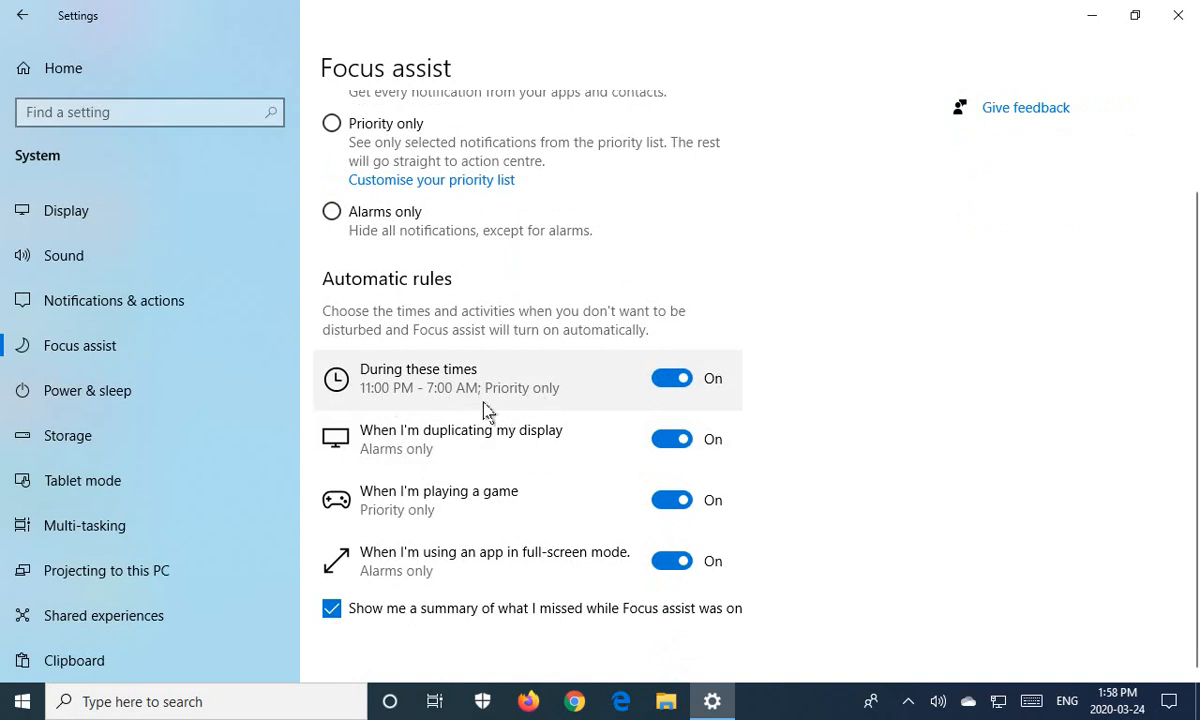
{"action": "mouse_move", "coordinate": [550, 410]}
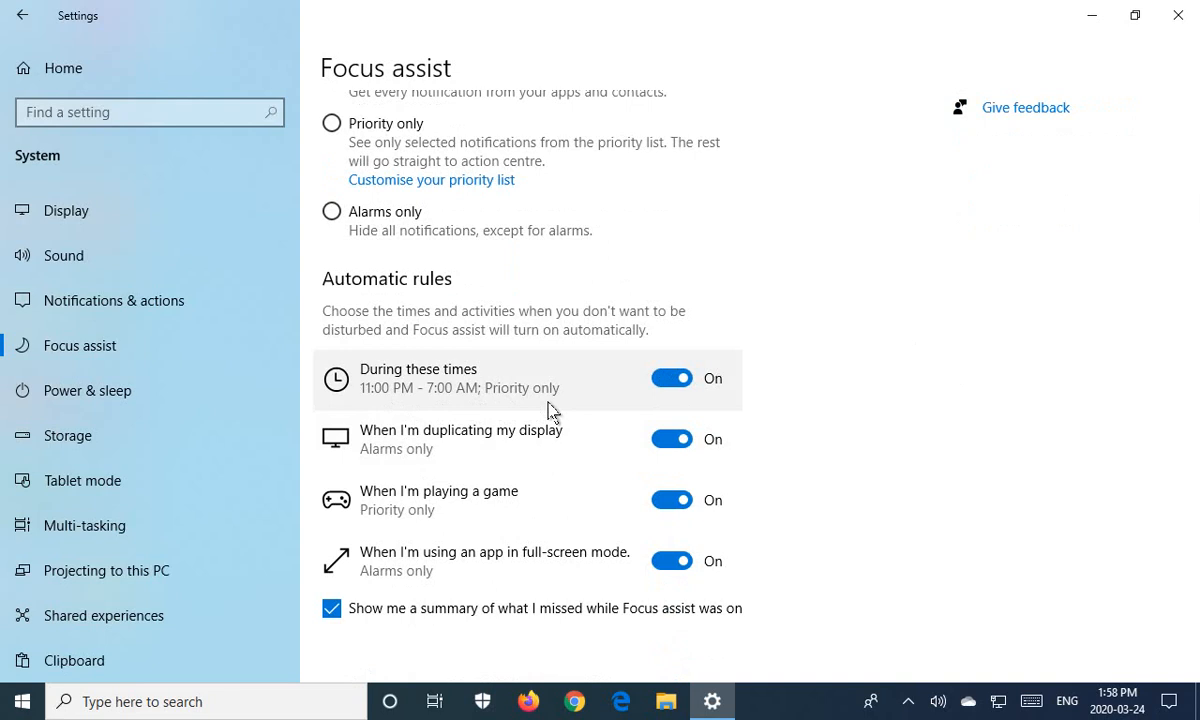
{"action": "mouse_move", "coordinate": [768, 436]}
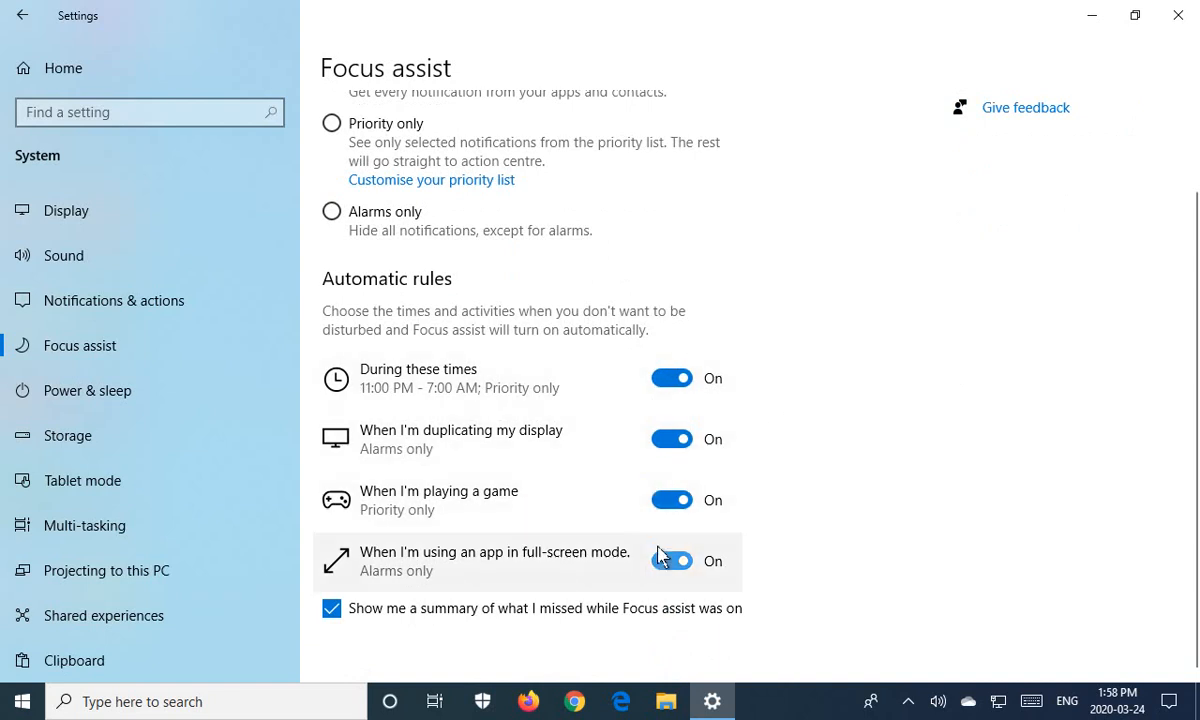
{"action": "mouse_move", "coordinate": [440, 510]}
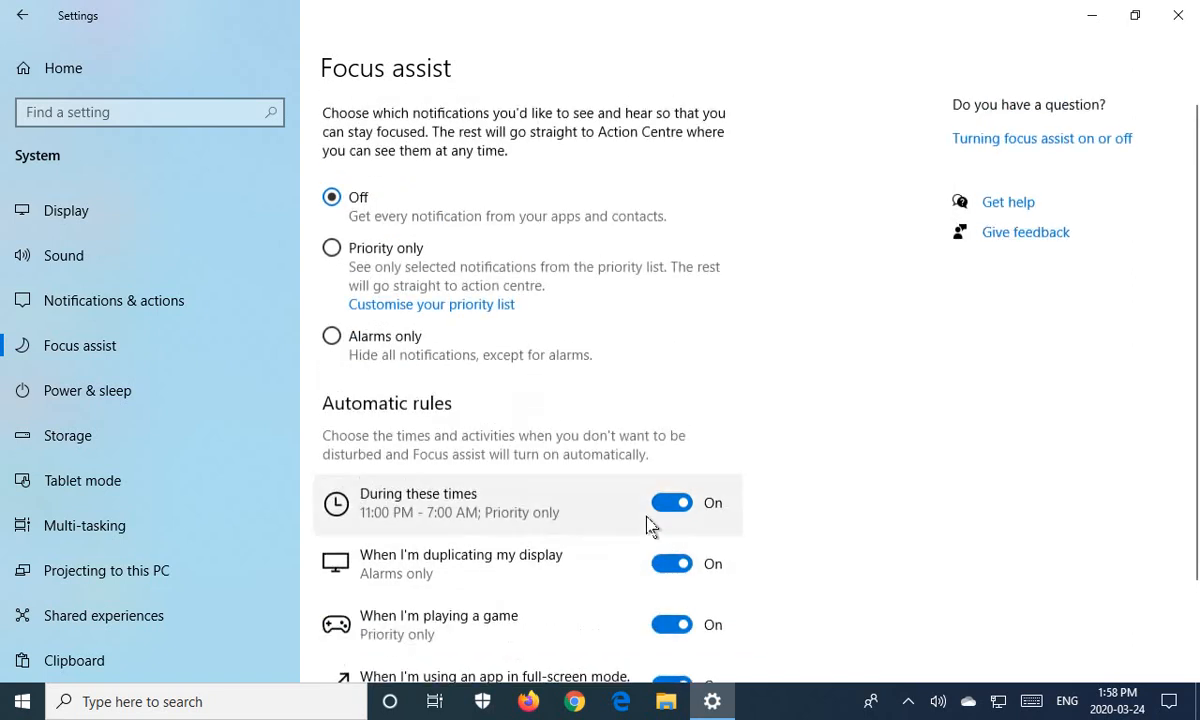
{"action": "scroll", "scroll_direction": "down", "scroll_amount": 3}
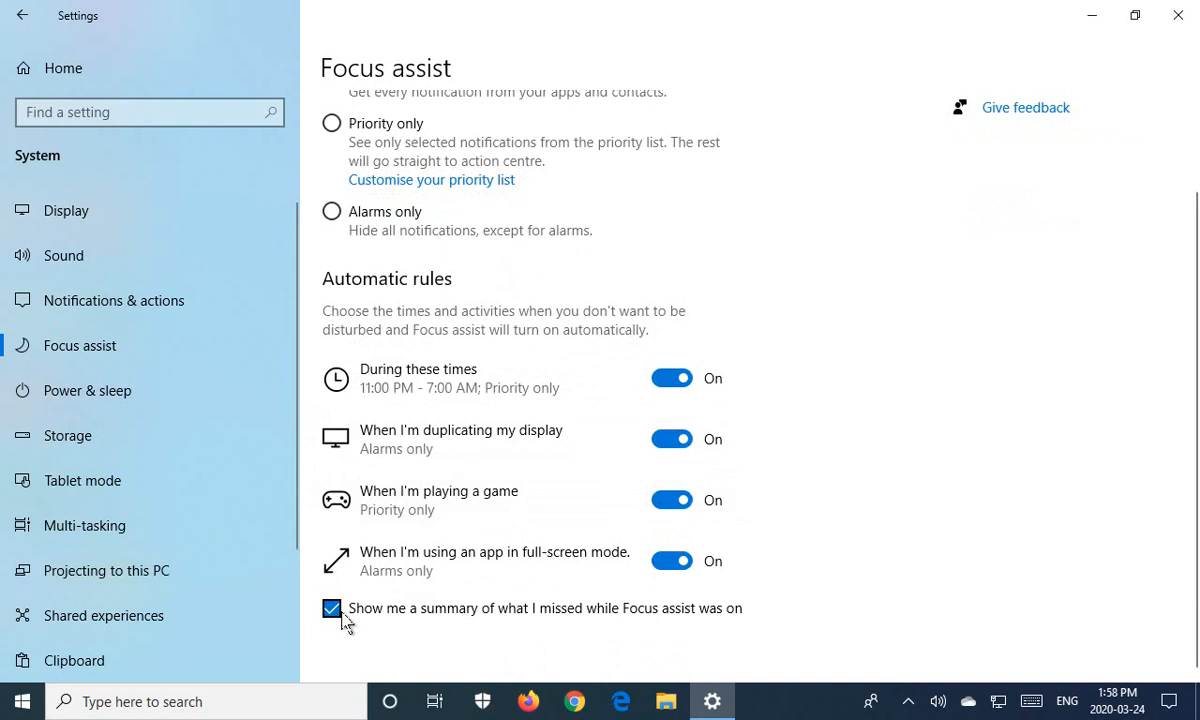
{"action": "mouse_move", "coordinate": [350, 628]}
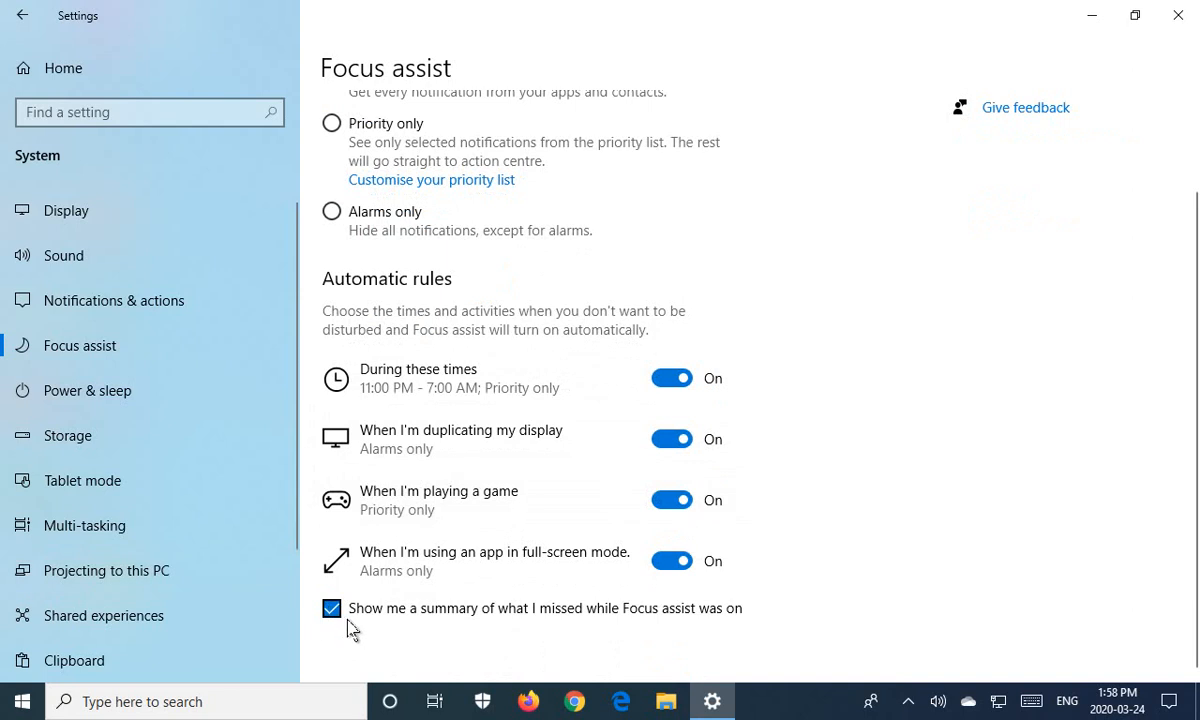
{"action": "mouse_move", "coordinate": [504, 618]}
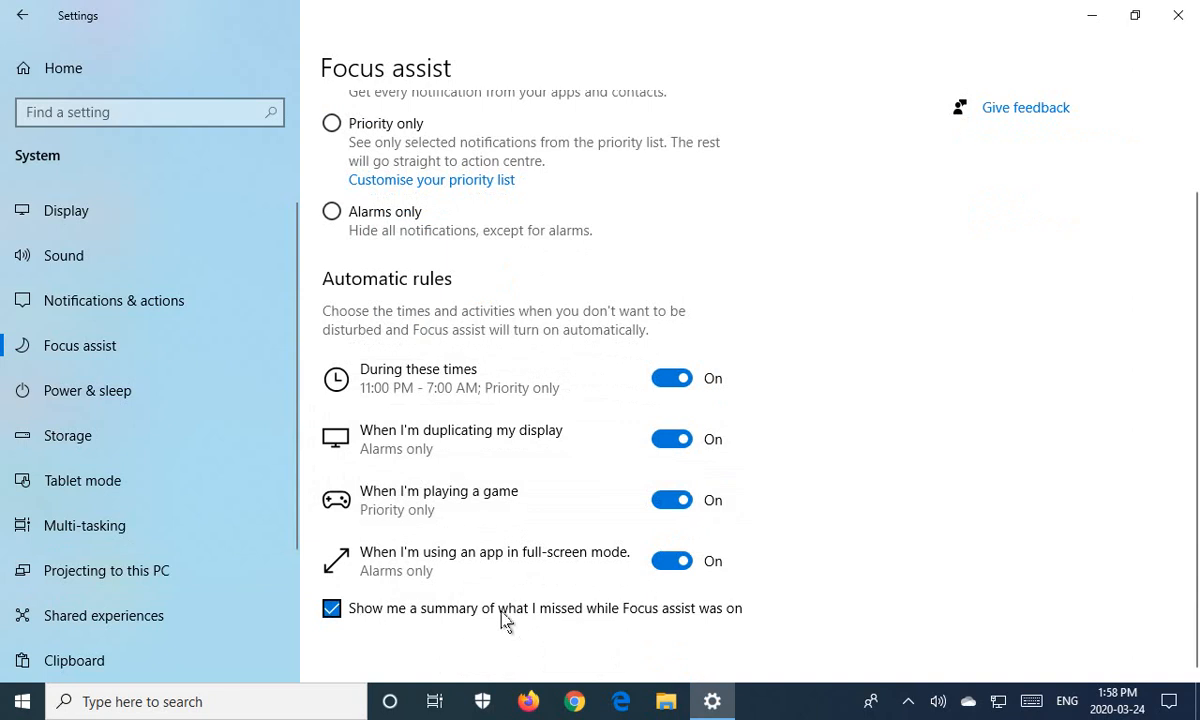
{"action": "mouse_move", "coordinate": [676, 596]}
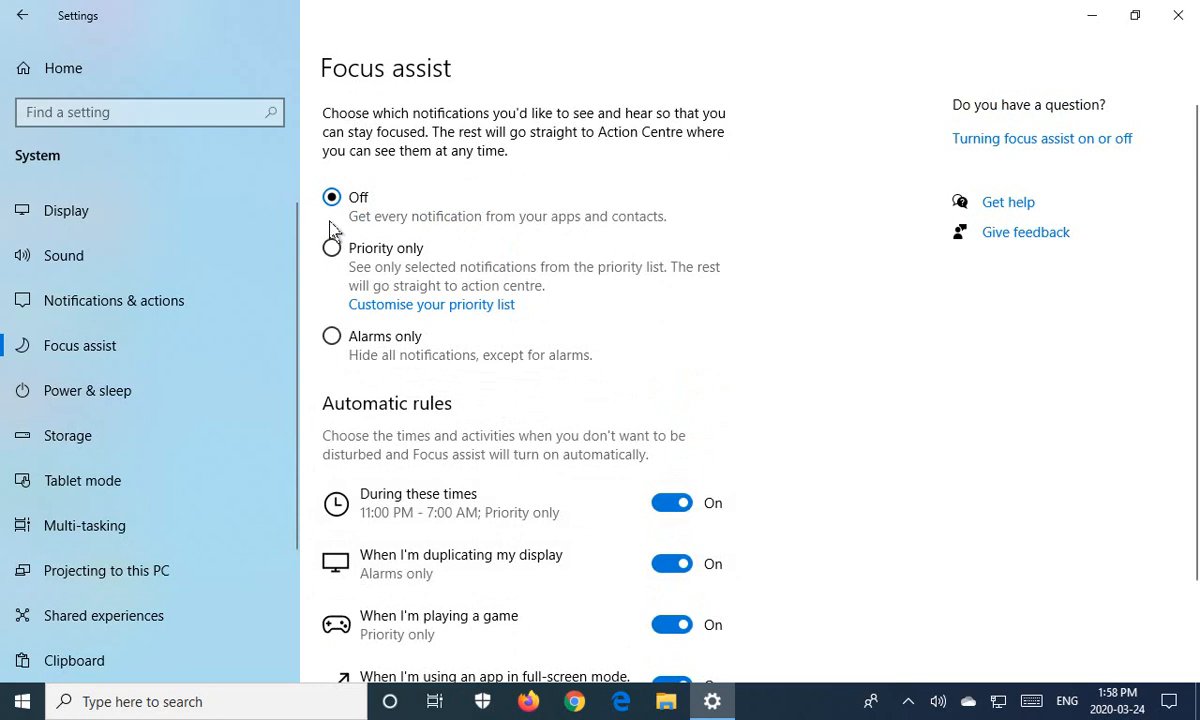
Try Off and Priority only, settle on Alarms only, then go to 'Customise your priority list'
{"action": "left_click", "coordinate": [332, 248]}
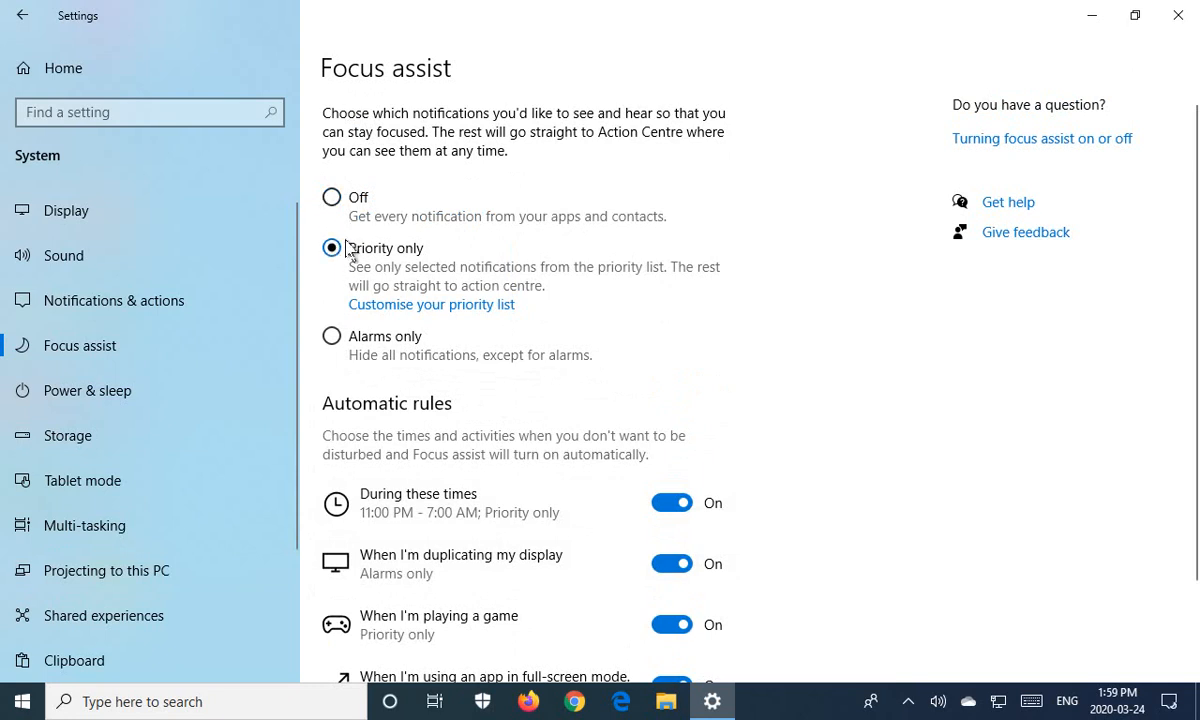
{"action": "left_click", "coordinate": [332, 198]}
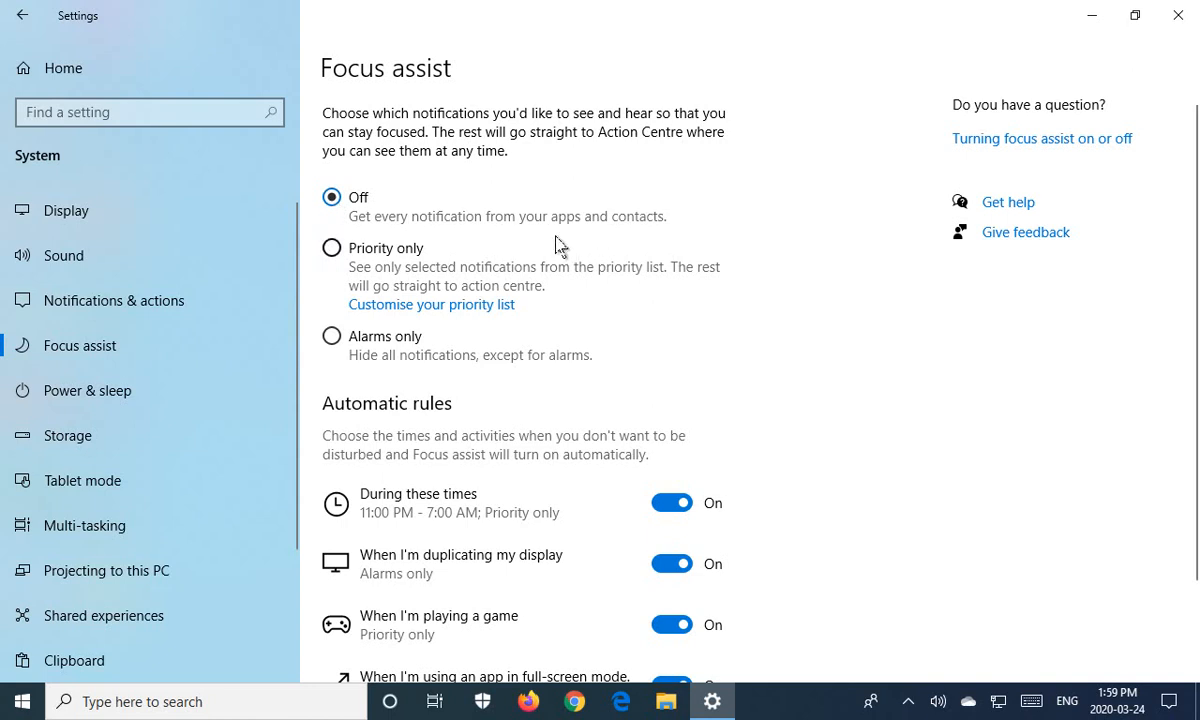
{"action": "mouse_move", "coordinate": [334, 256]}
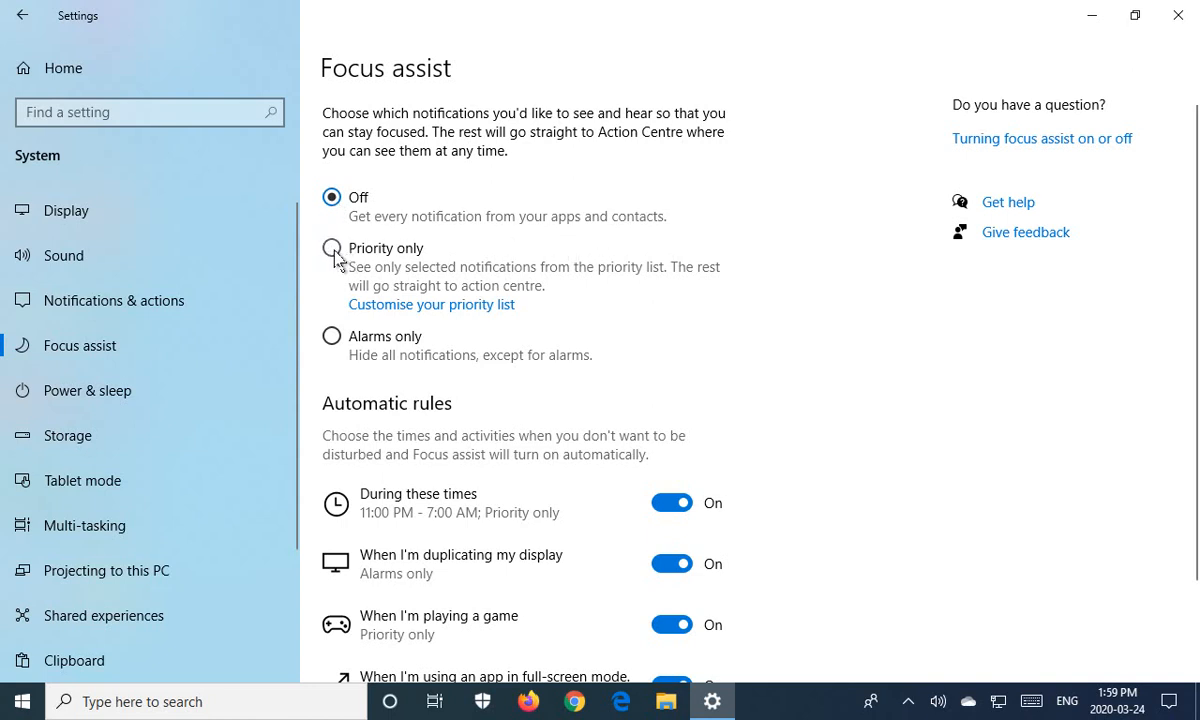
{"action": "left_click", "coordinate": [332, 248]}
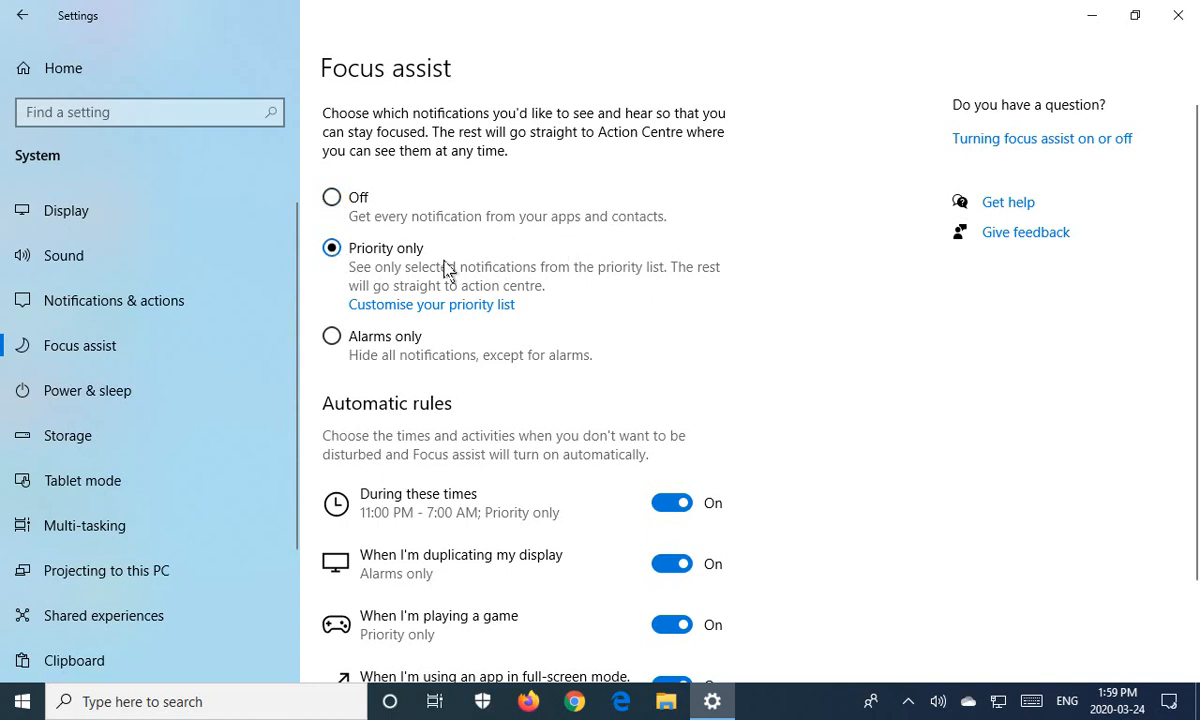
{"action": "left_click", "coordinate": [332, 336]}
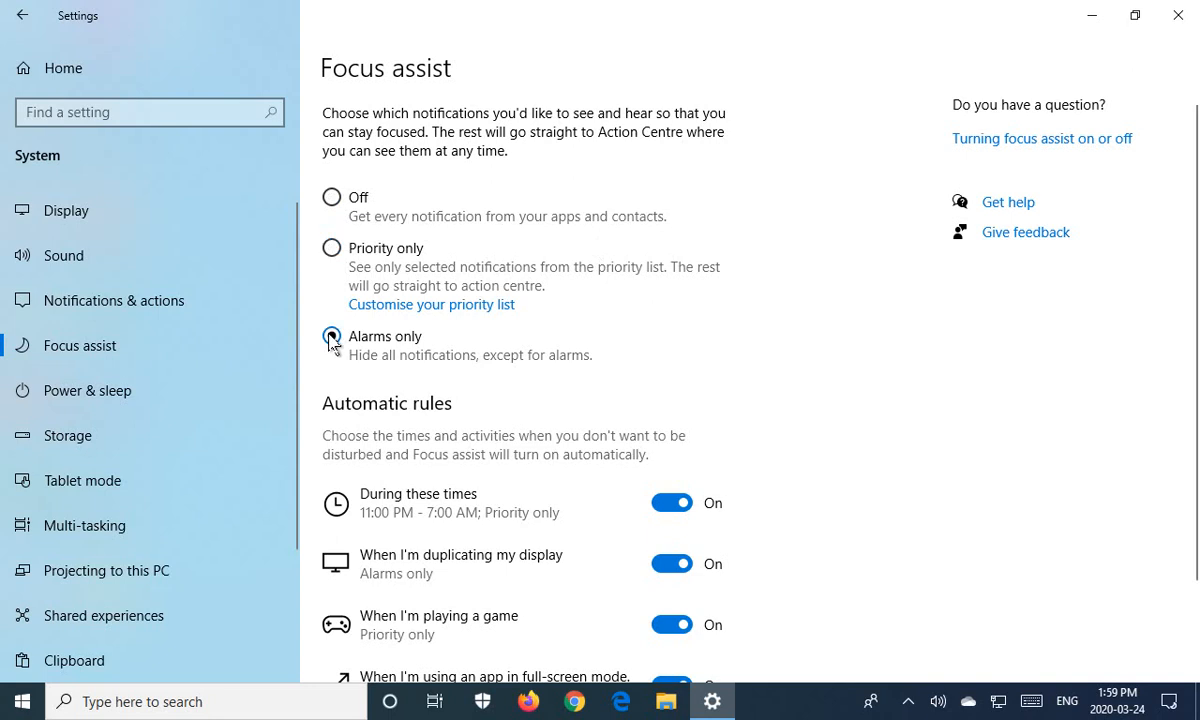
{"action": "left_click", "coordinate": [332, 336]}
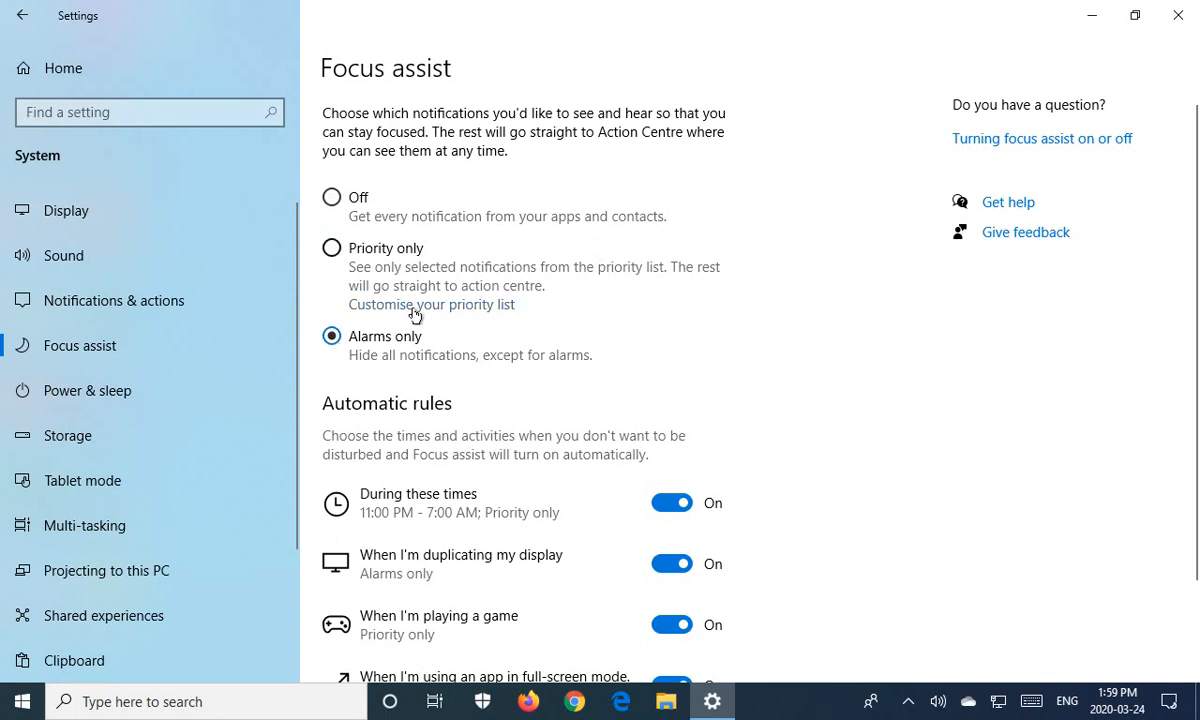
{"action": "left_click", "coordinate": [432, 304]}
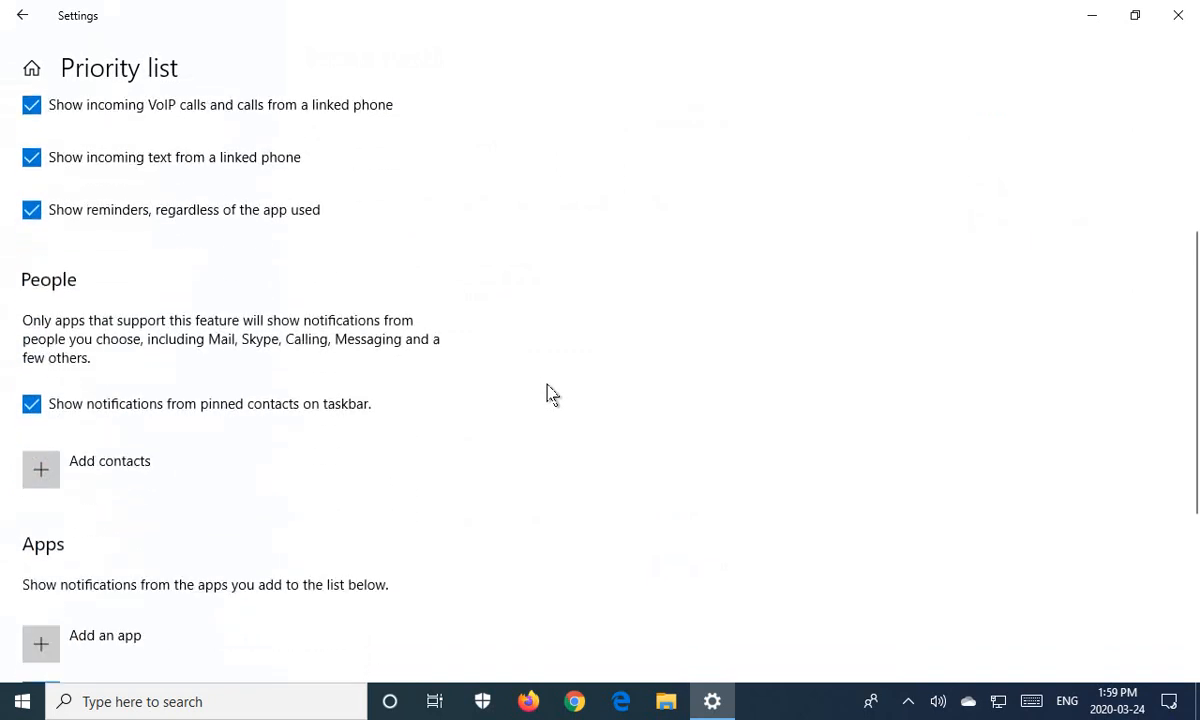
Scroll through the priority list's calls, people and apps, then go back to Focus assist
{"action": "scroll", "scroll_direction": "down", "scroll_amount": 3}
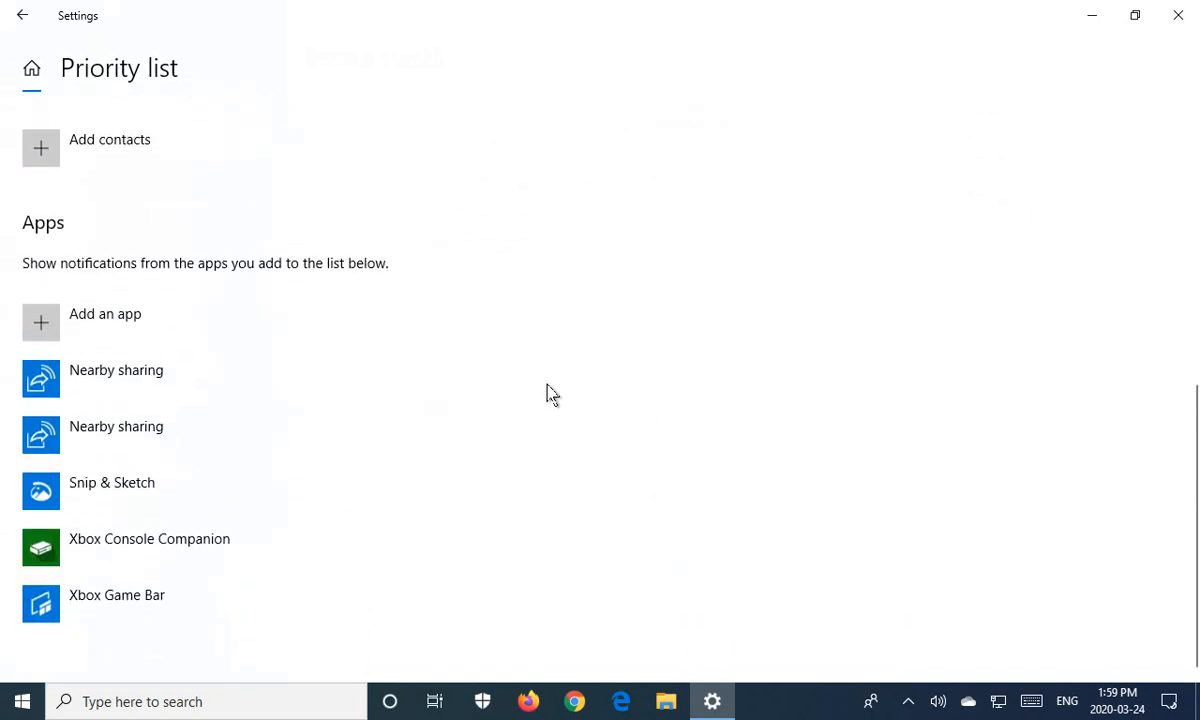
{"action": "scroll", "scroll_direction": "up", "scroll_amount": 3}
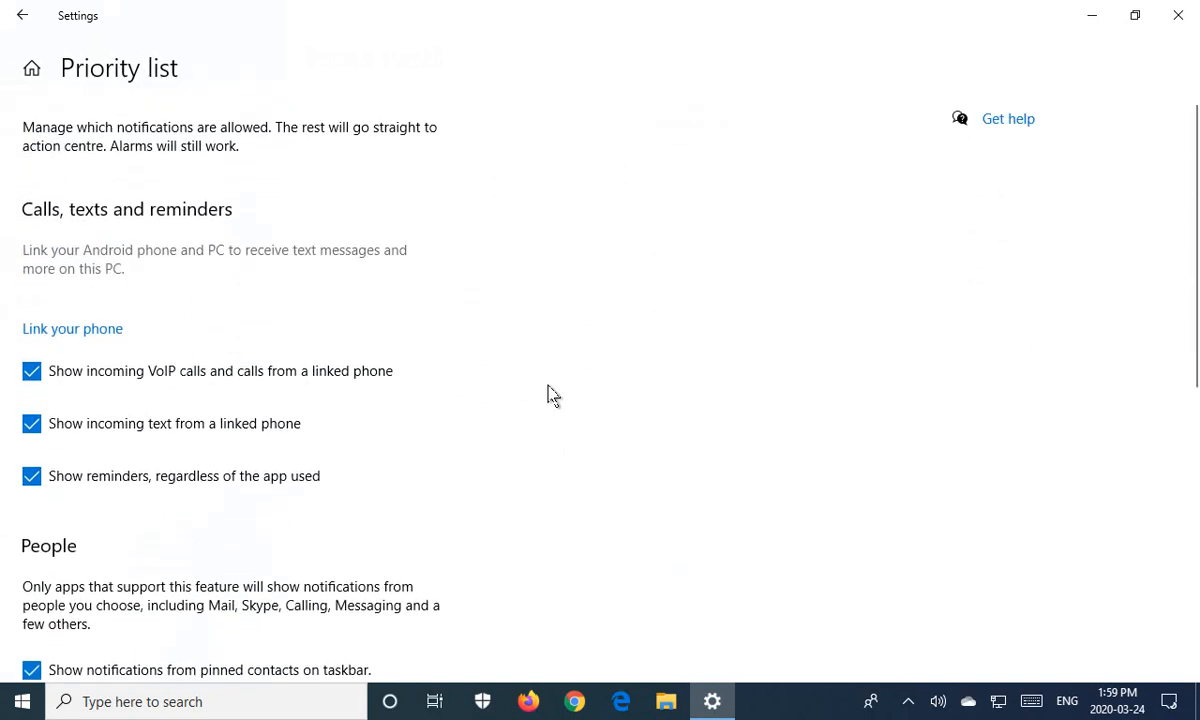
{"action": "mouse_move", "coordinate": [24, 16]}
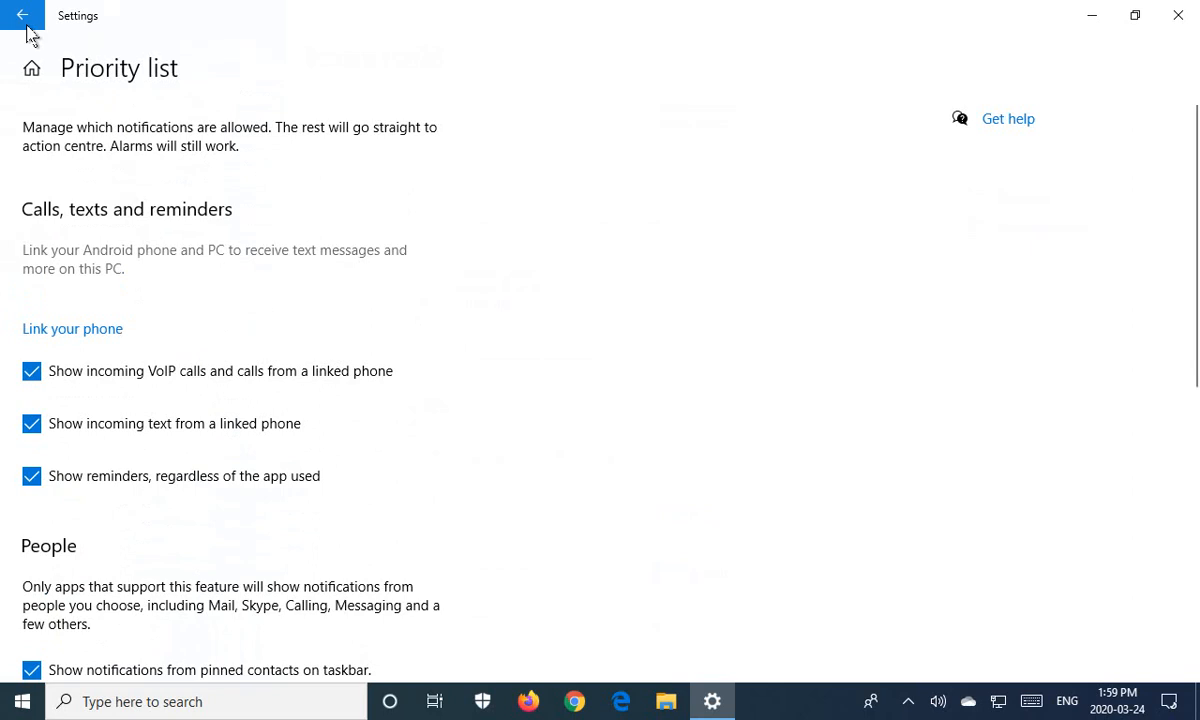
{"action": "left_click", "coordinate": [24, 16]}
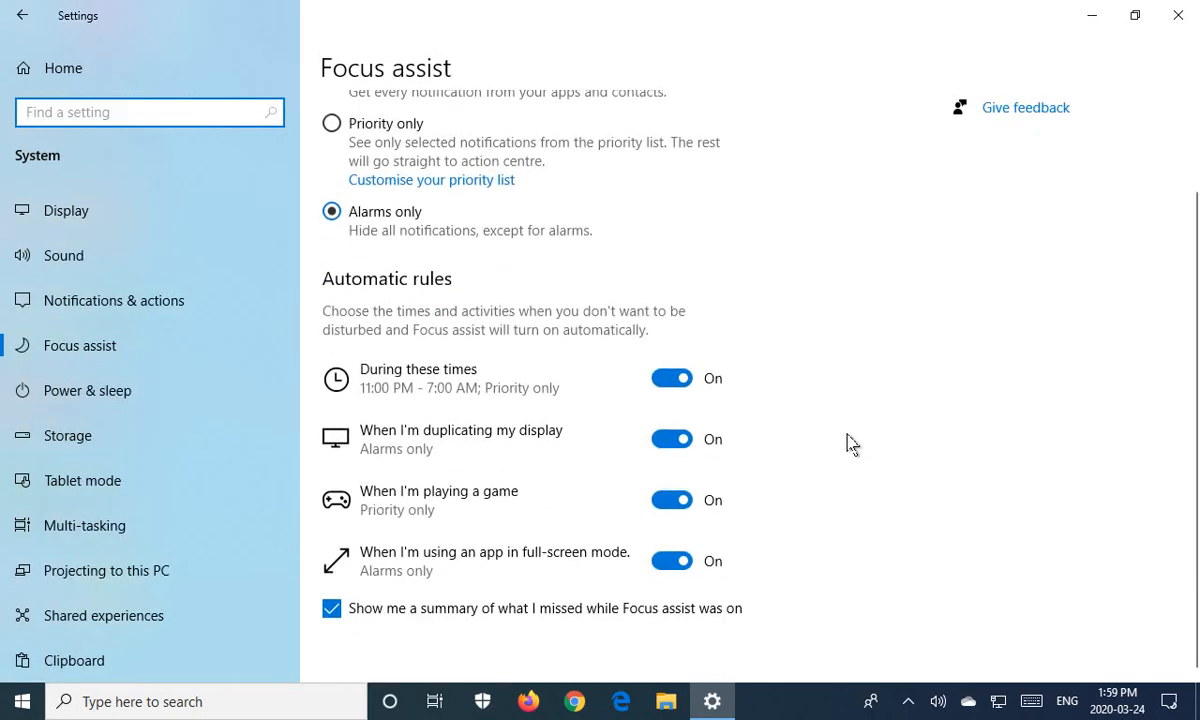